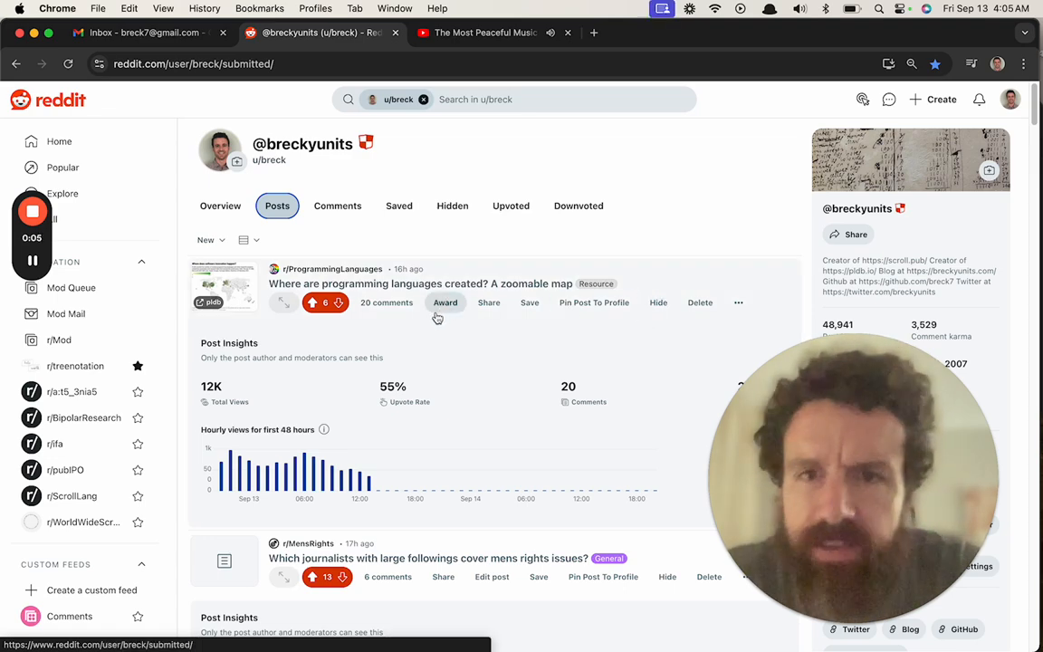
Go to r/ProgrammingLanguages and open the zoomable software-innovation map post in a new tab
{"action": "left_click", "coordinate": [332, 268]}
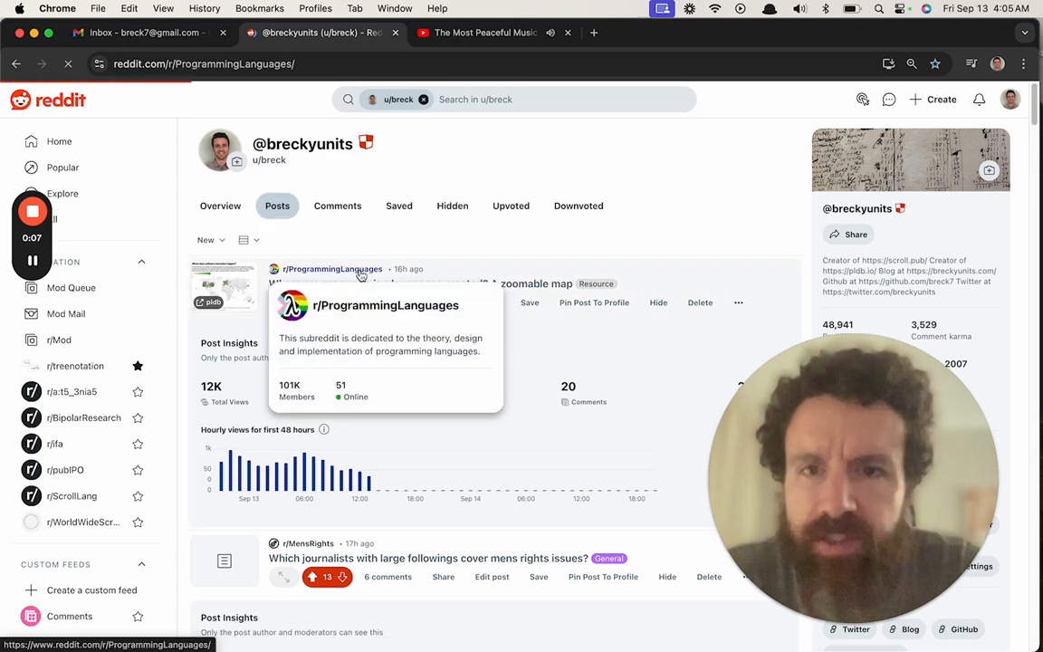
{"action": "left_click", "coordinate": [331, 268]}
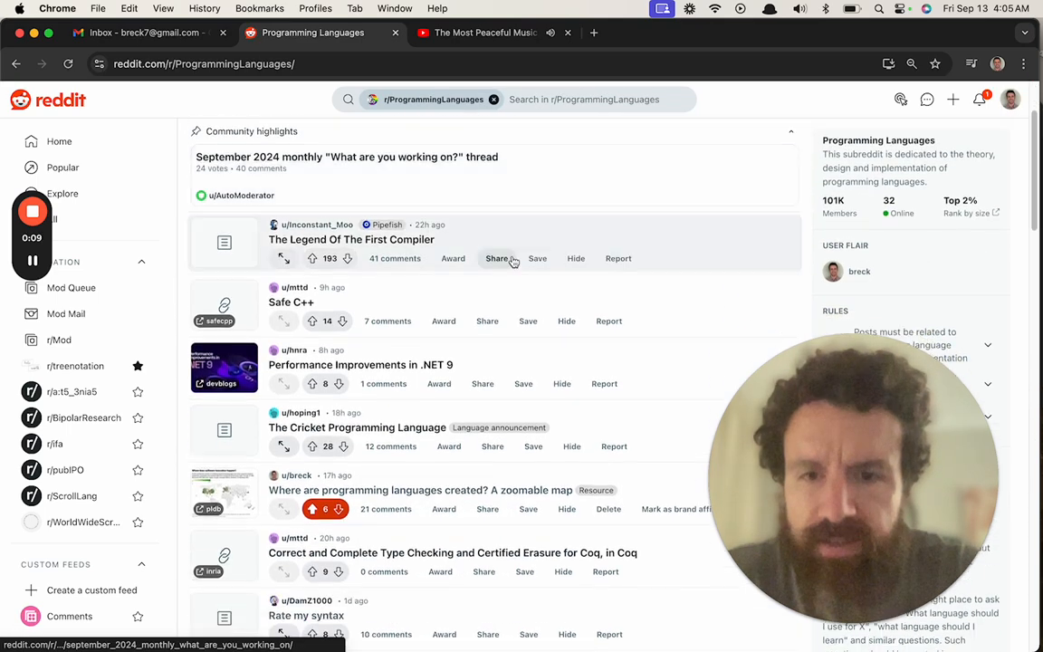
{"action": "scroll", "scroll_direction": "down", "scroll_amount": 3}
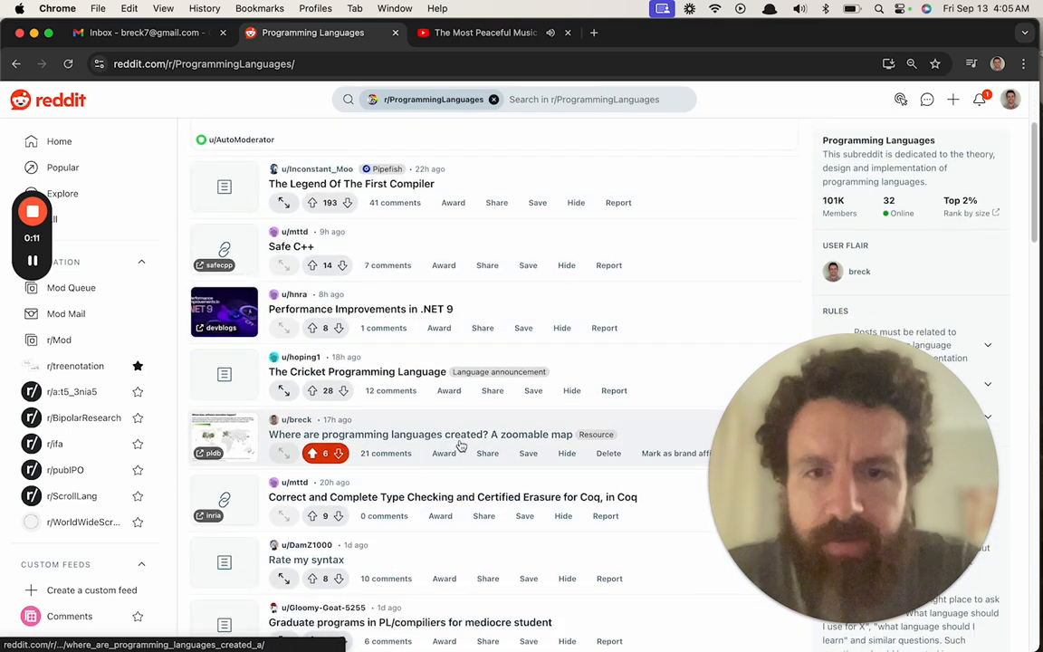
{"action": "right_click", "coordinate": [420, 433]}
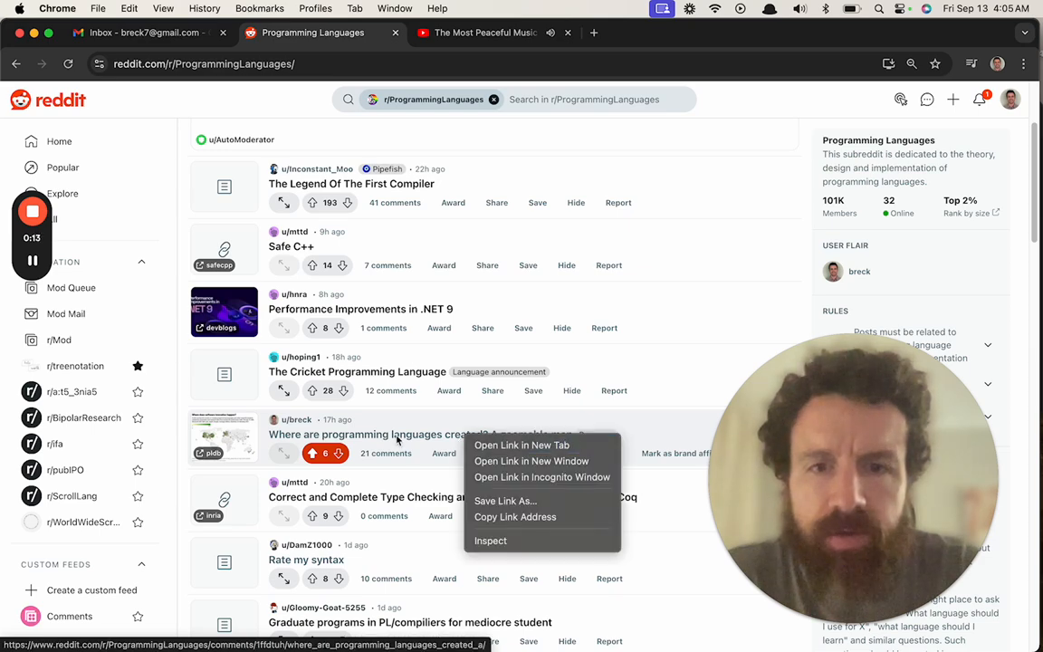
{"action": "left_click", "coordinate": [400, 435]}
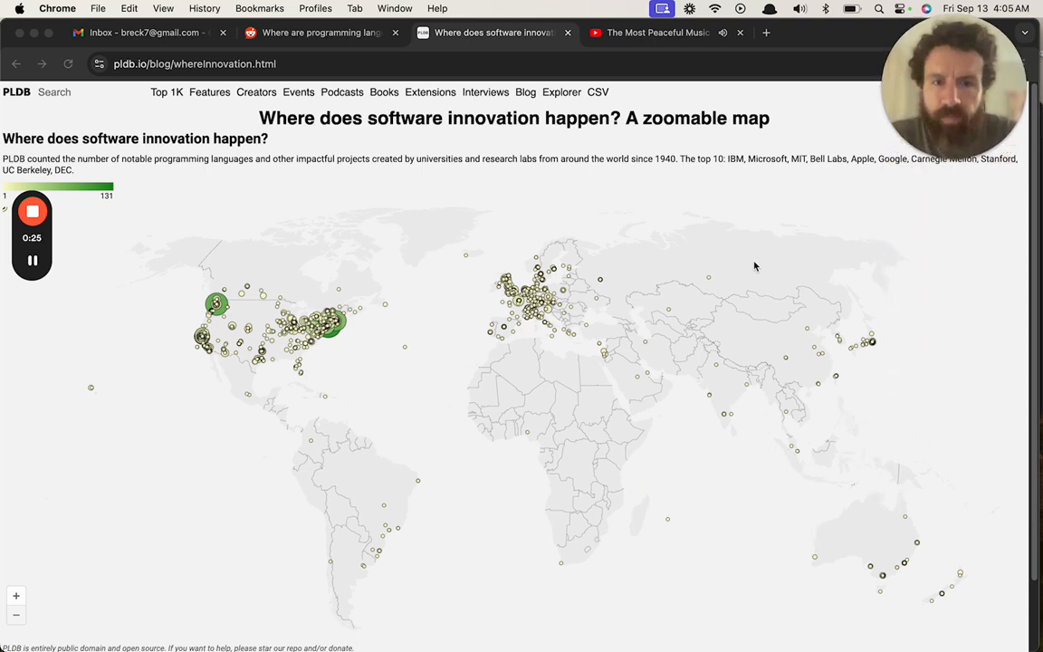
{"action": "mouse_move", "coordinate": [302, 289]}
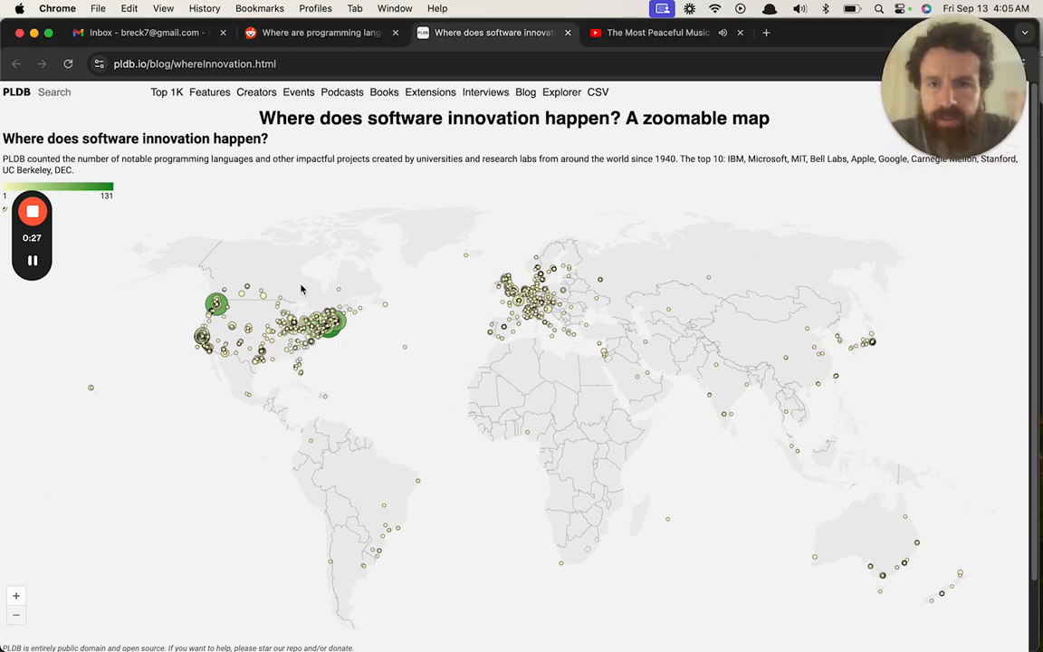
{"action": "mouse_move", "coordinate": [200, 257]}
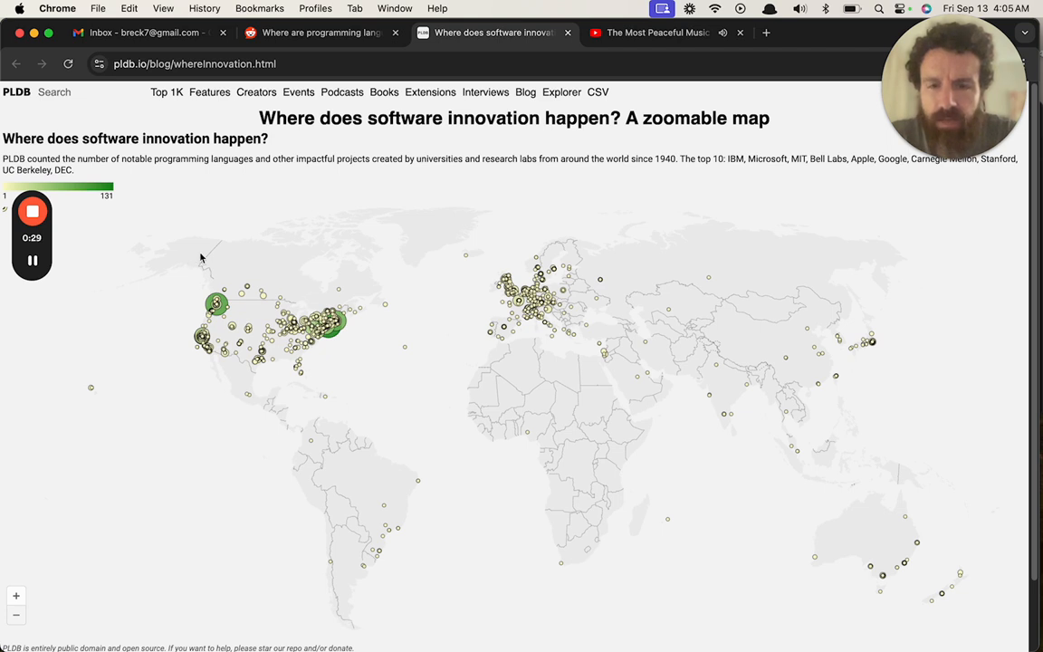
{"action": "mouse_move", "coordinate": [198, 275]}
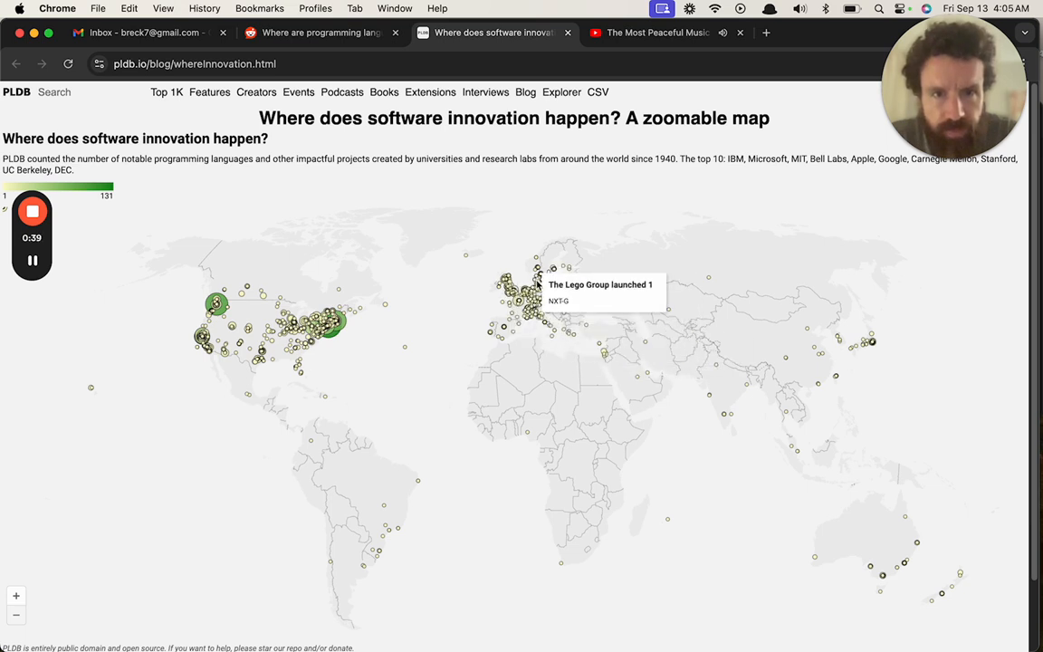
{"action": "mouse_move", "coordinate": [860, 398]}
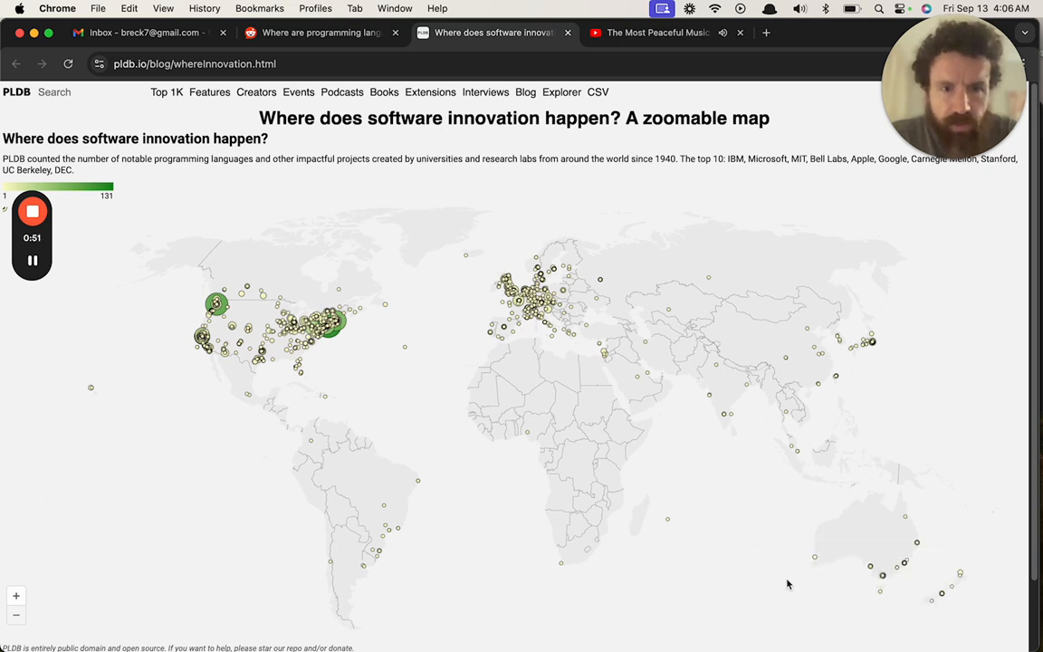
{"action": "mouse_move", "coordinate": [668, 521]}
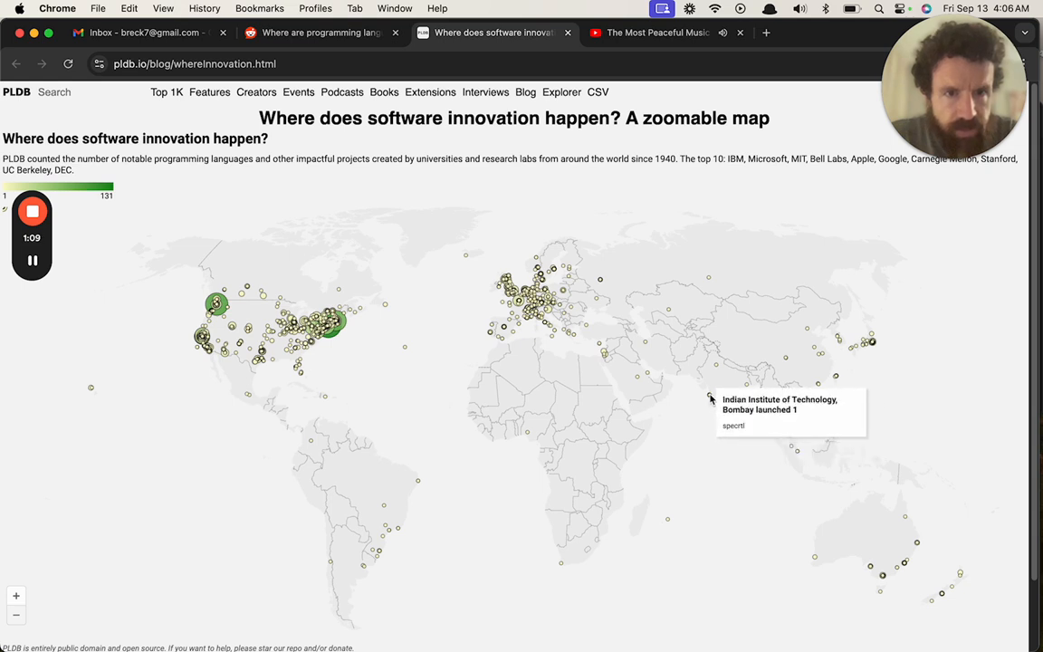
{"action": "mouse_move", "coordinate": [714, 543]}
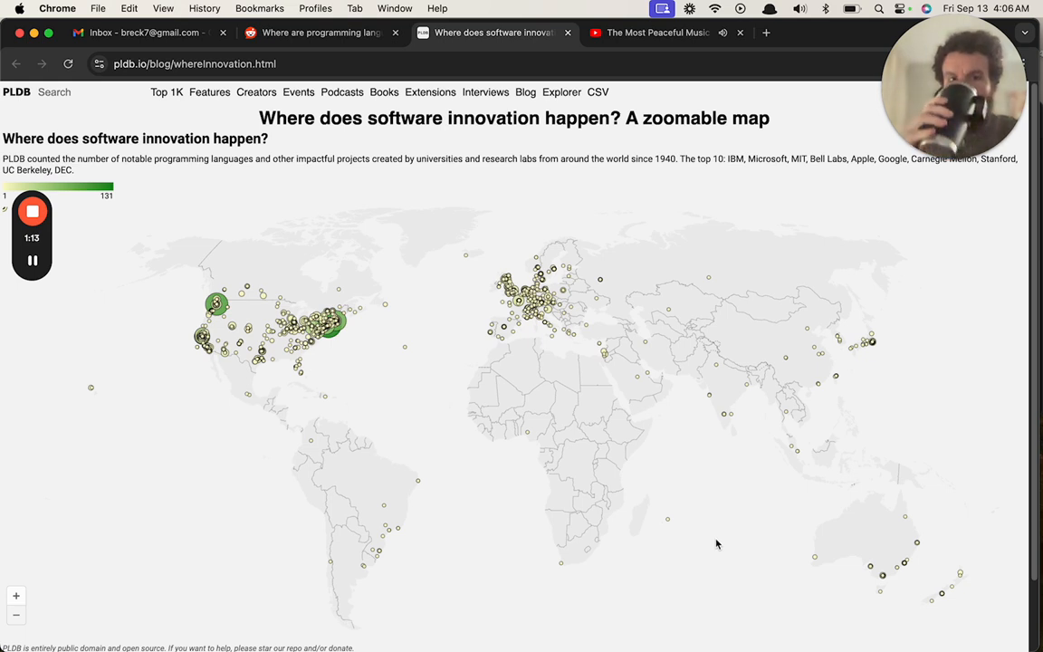
{"action": "mouse_move", "coordinate": [834, 380]}
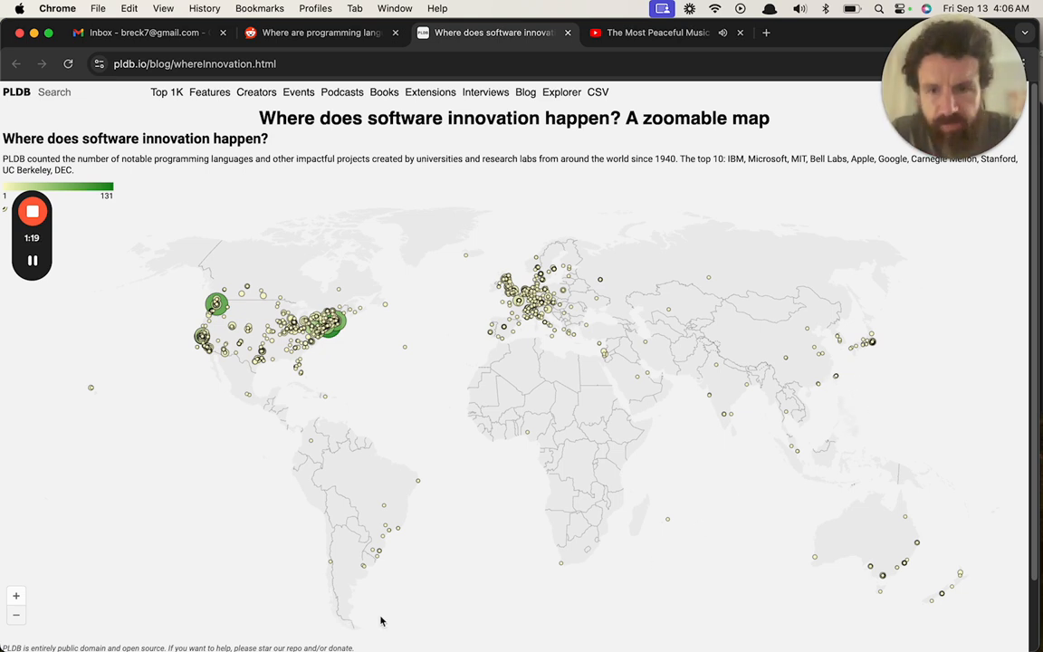
{"action": "mouse_move", "coordinate": [384, 531]}
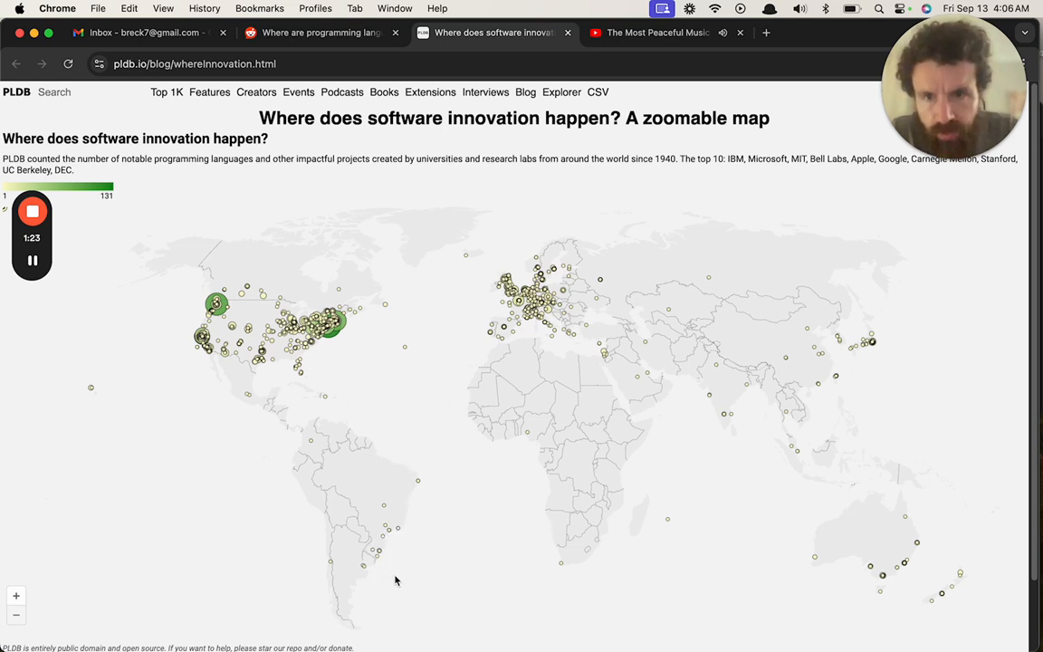
{"action": "mouse_move", "coordinate": [279, 426]}
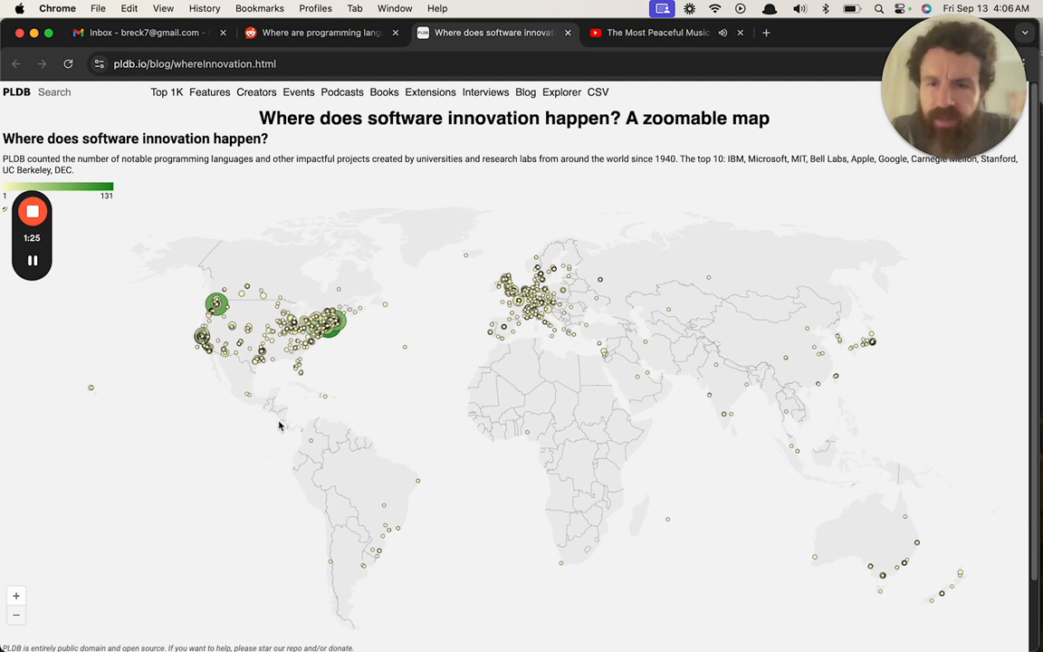
{"action": "mouse_move", "coordinate": [290, 426]}
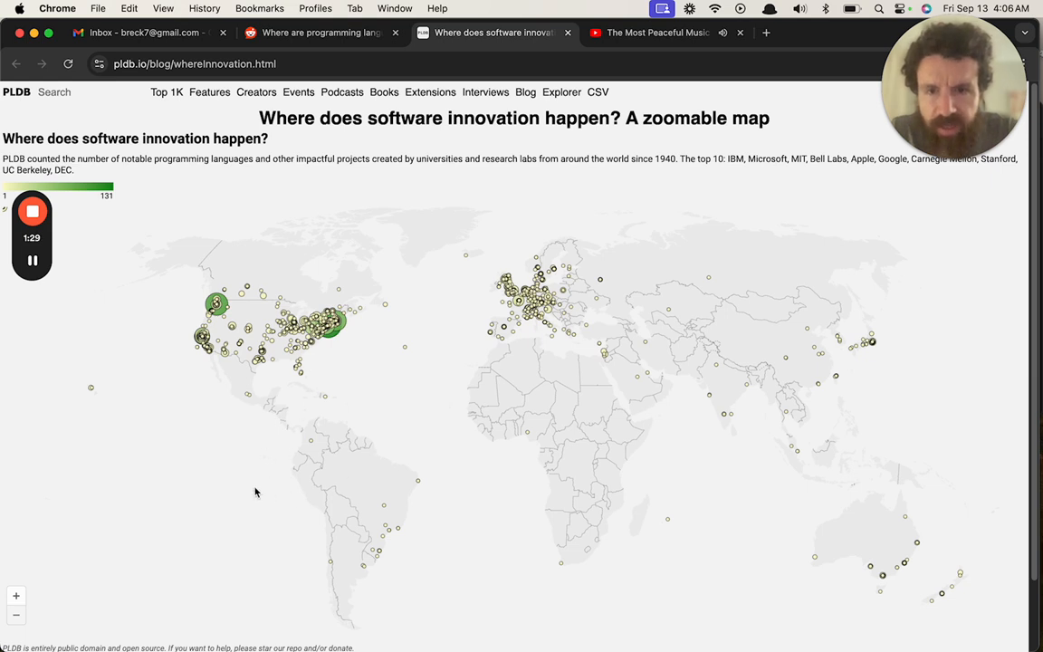
{"action": "mouse_move", "coordinate": [329, 543]}
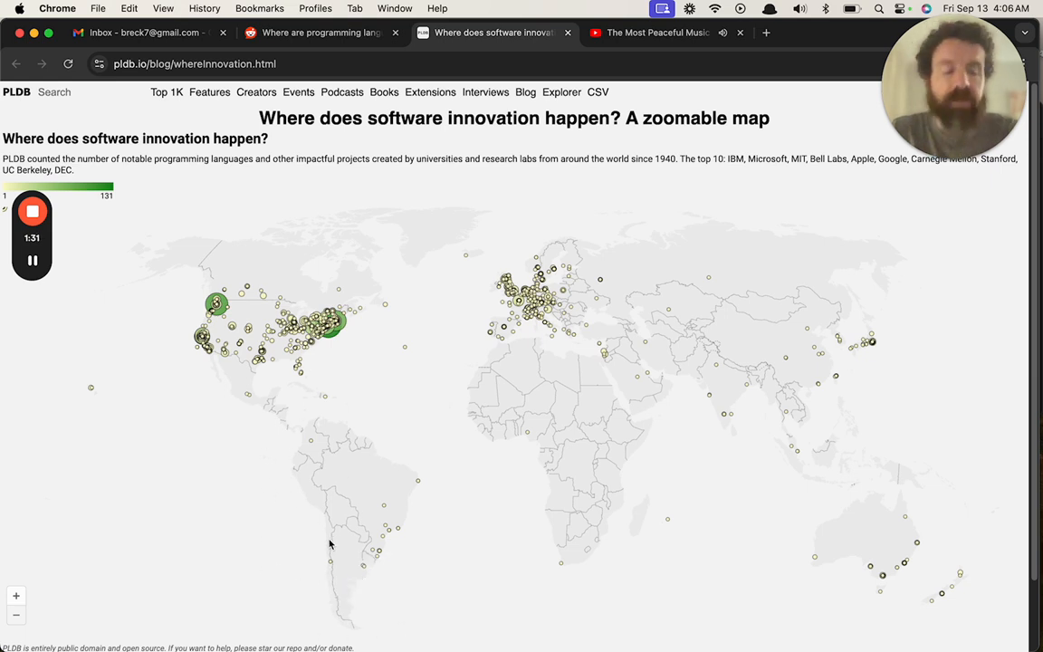
{"action": "mouse_move", "coordinate": [458, 583]}
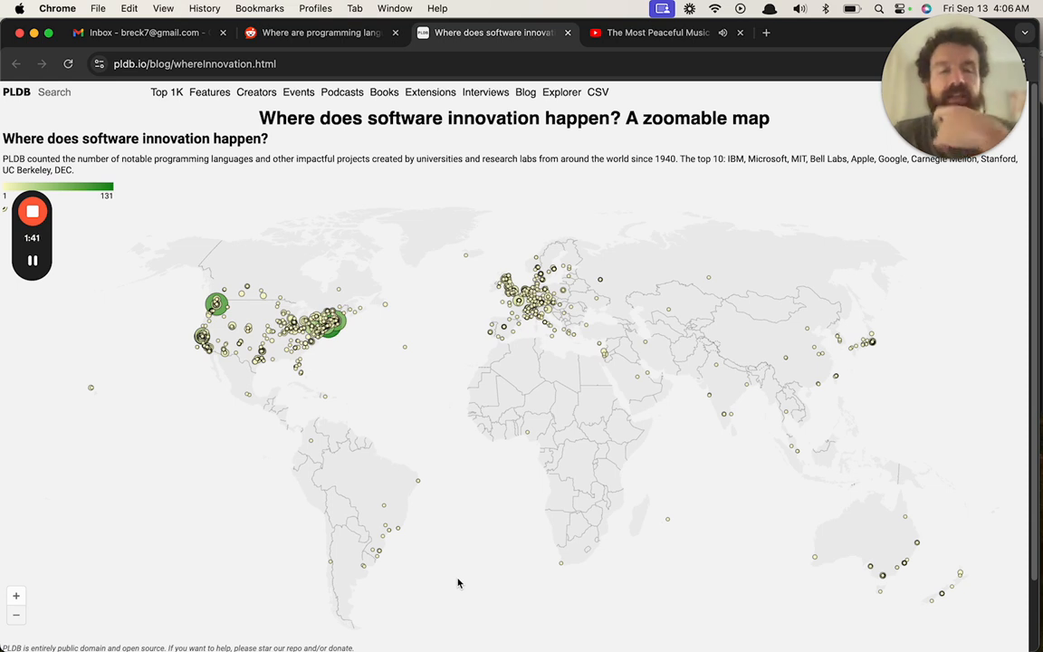
{"action": "mouse_move", "coordinate": [566, 574]}
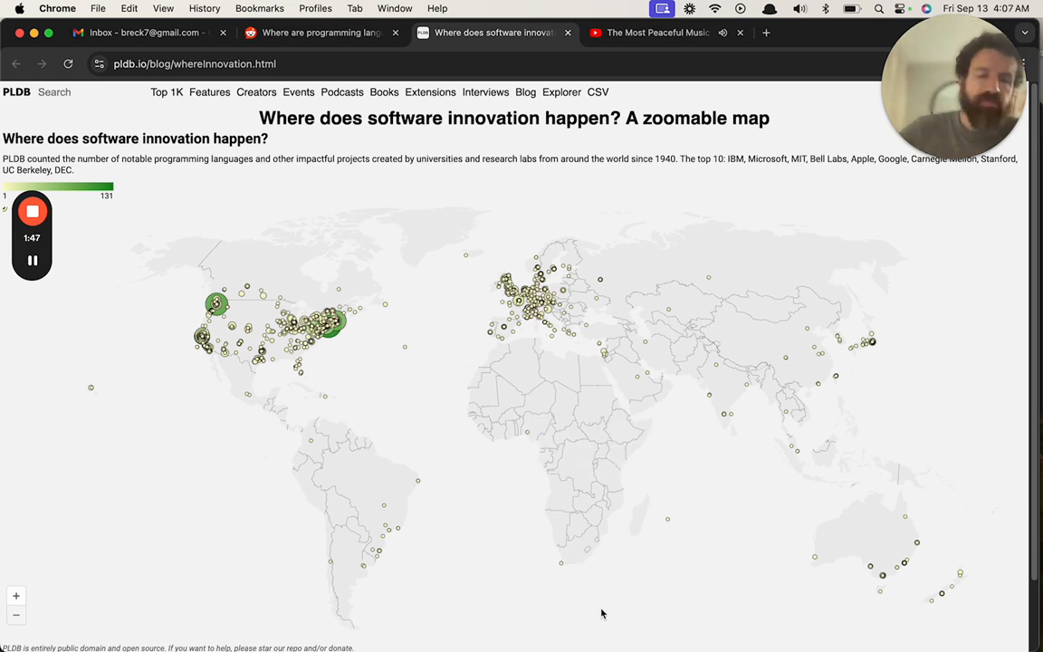
{"action": "mouse_move", "coordinate": [646, 553]}
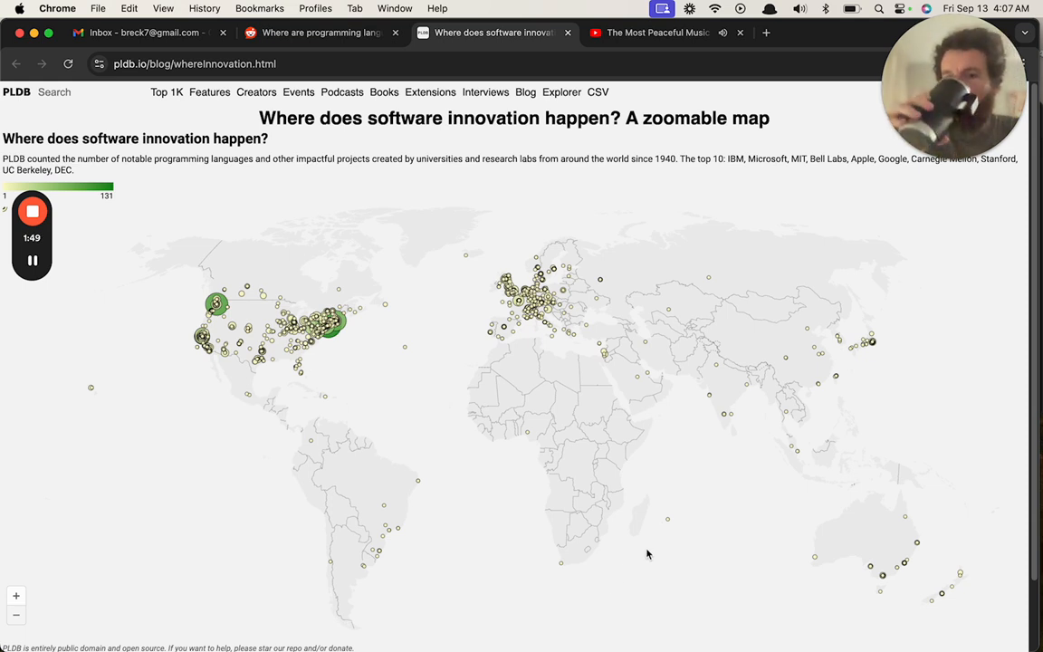
{"action": "mouse_move", "coordinate": [90, 387]}
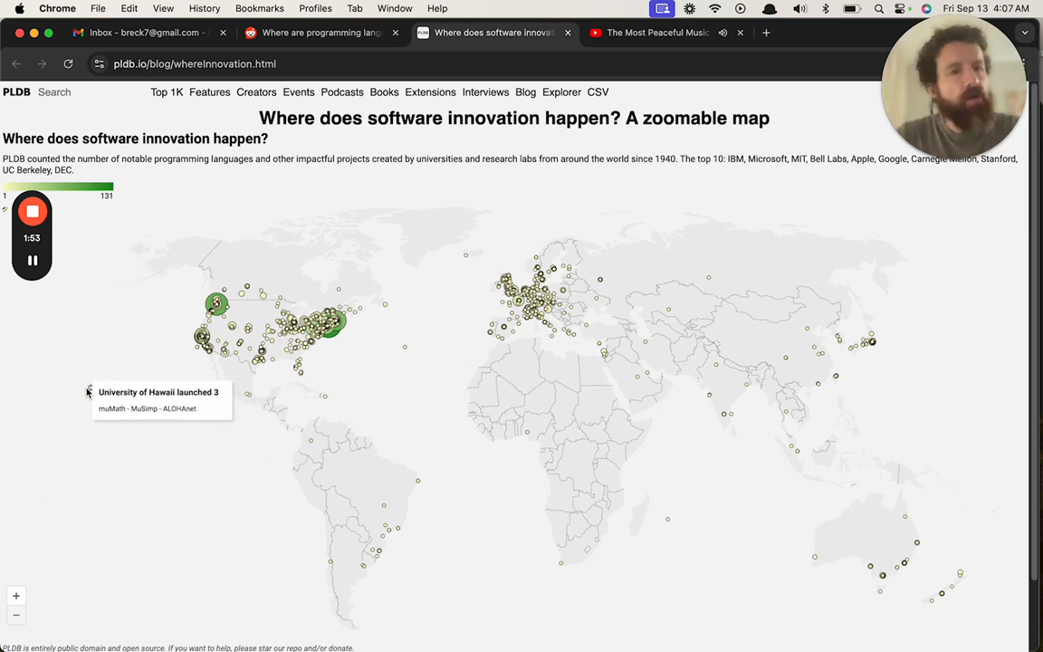
{"action": "mouse_move", "coordinate": [89, 402]}
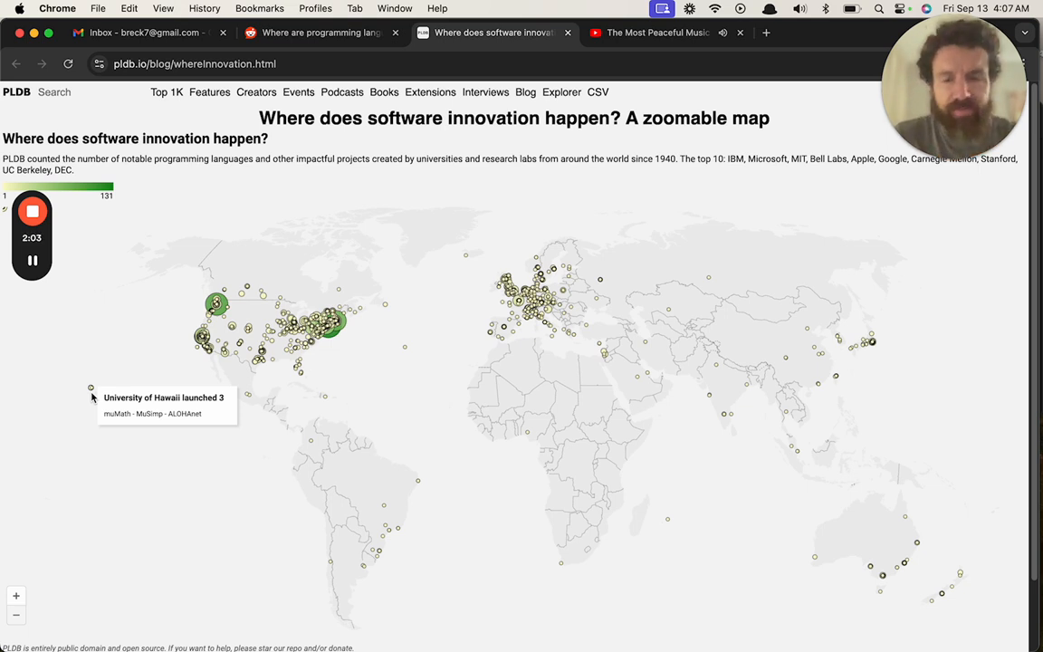
{"action": "mouse_move", "coordinate": [105, 399]}
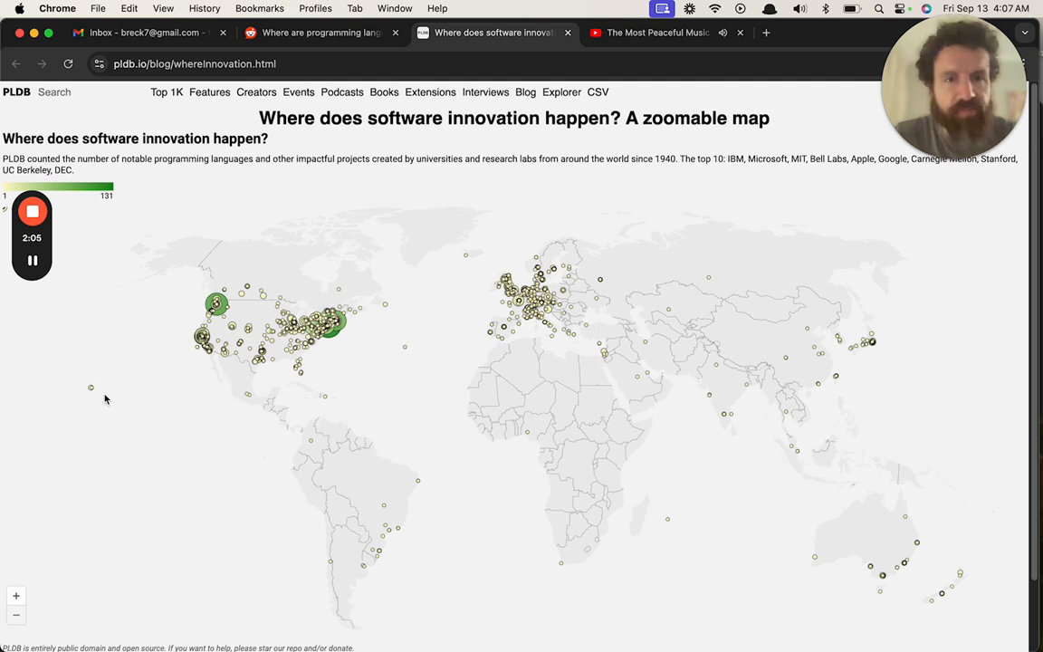
{"action": "mouse_move", "coordinate": [154, 371]}
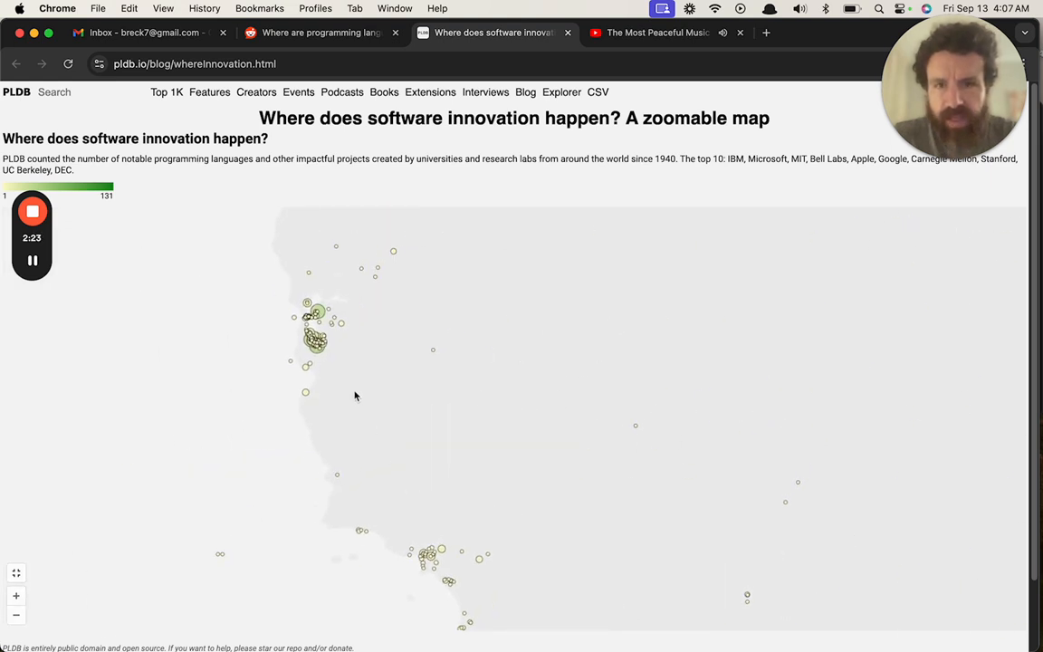
{"action": "mouse_move", "coordinate": [316, 342]}
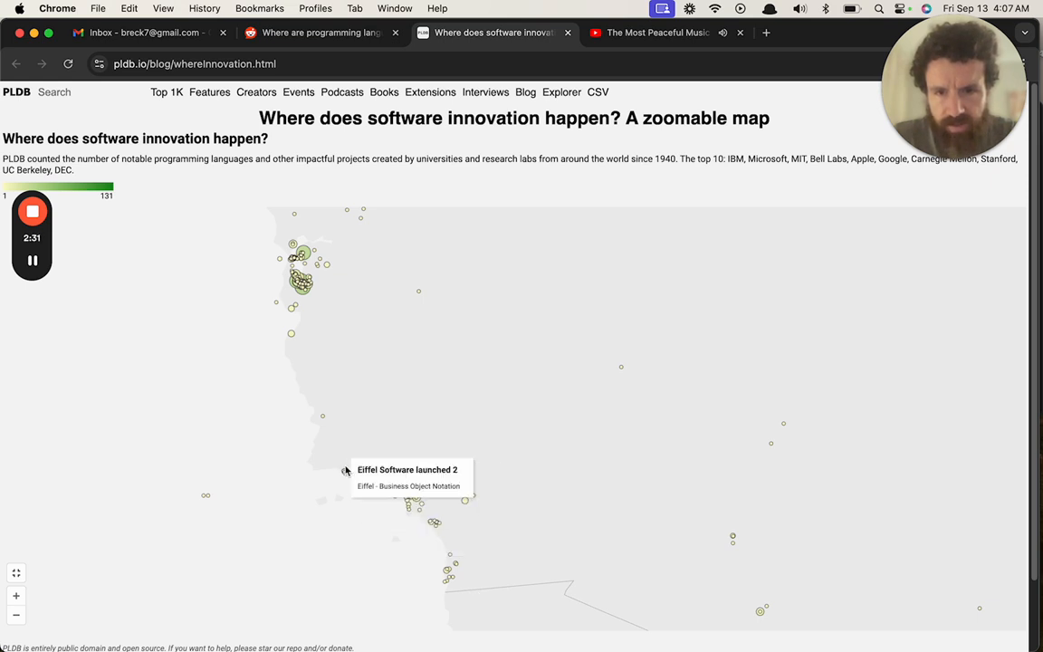
{"action": "mouse_move", "coordinate": [345, 474]}
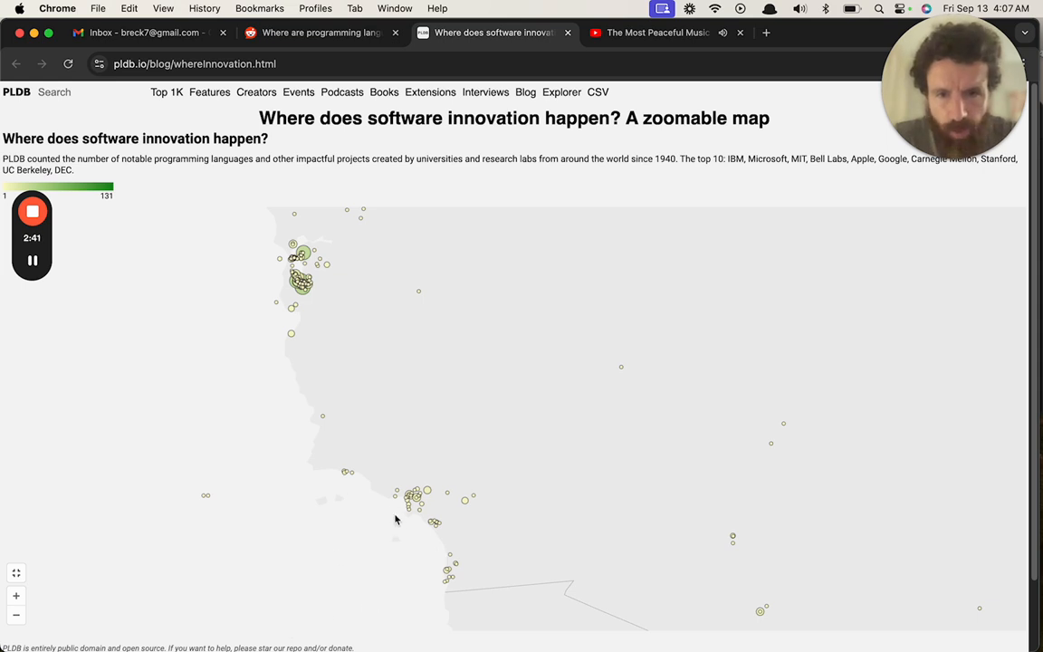
{"action": "mouse_move", "coordinate": [345, 475]}
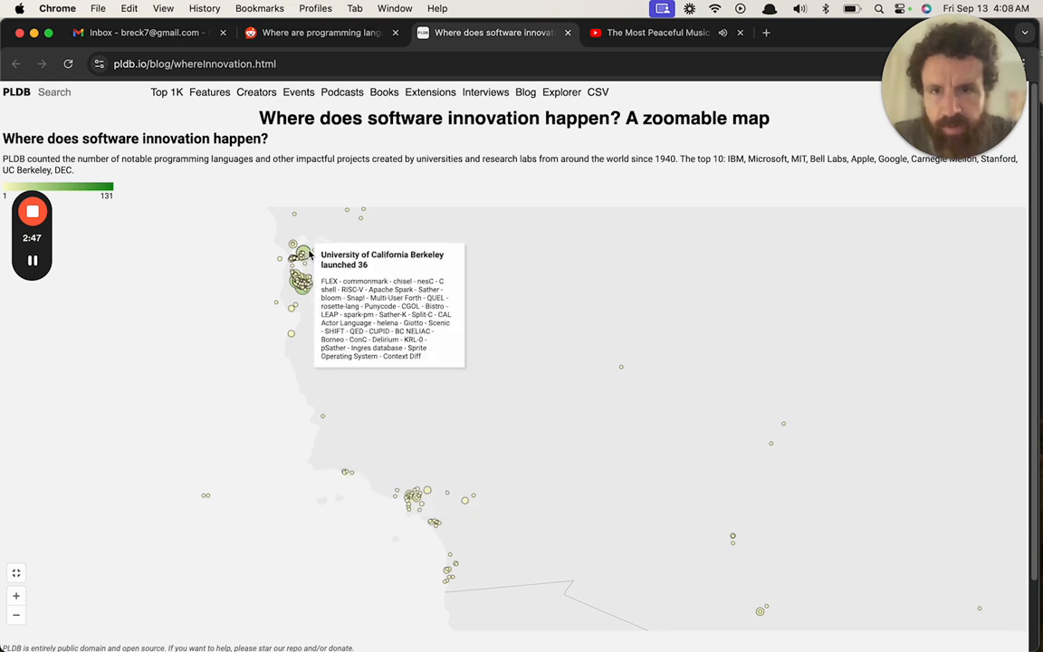
{"action": "mouse_move", "coordinate": [303, 297]}
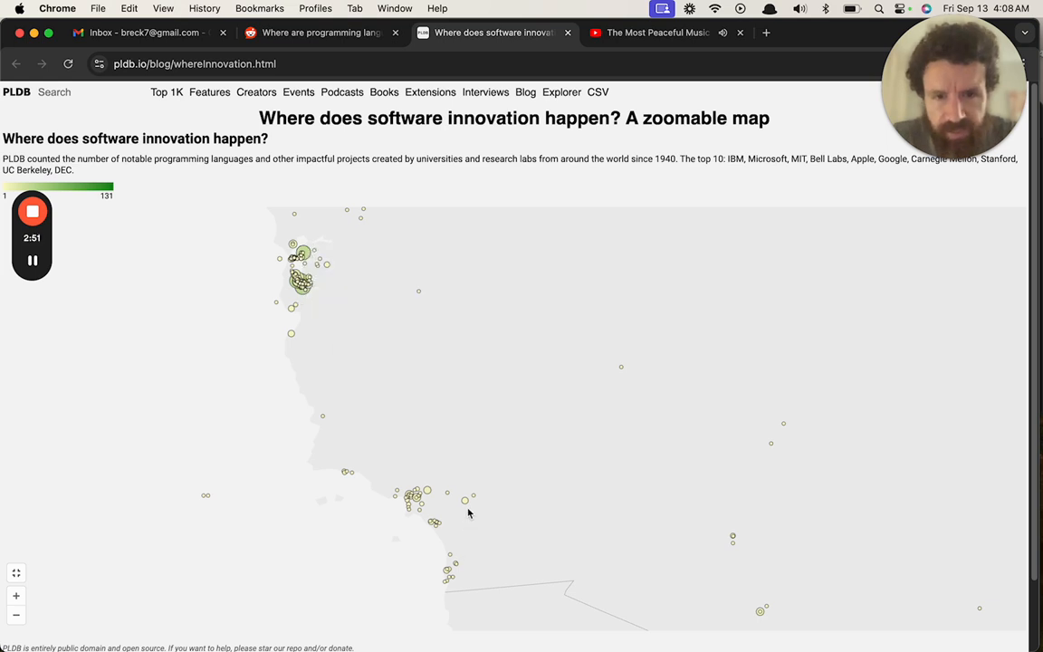
{"action": "mouse_move", "coordinate": [466, 501]}
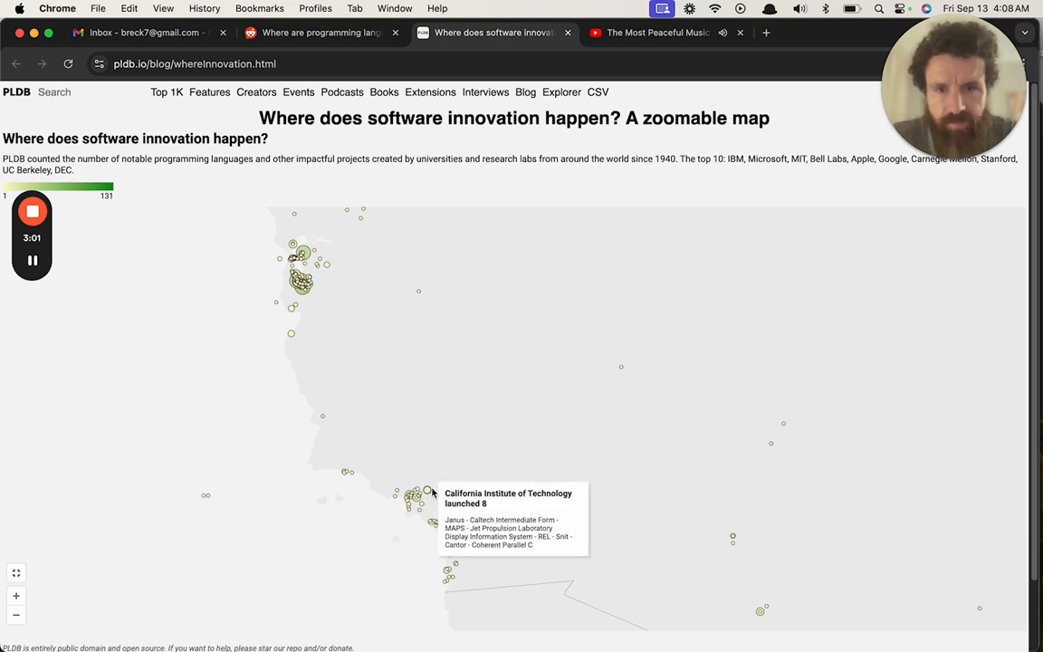
{"action": "mouse_move", "coordinate": [624, 563]}
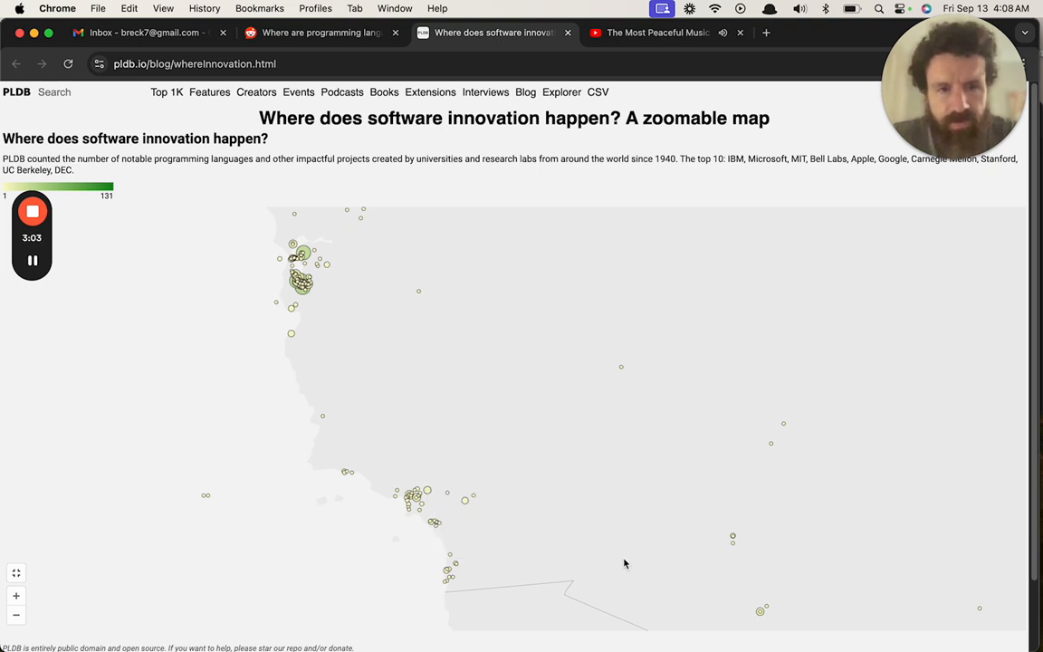
{"action": "mouse_move", "coordinate": [733, 538]}
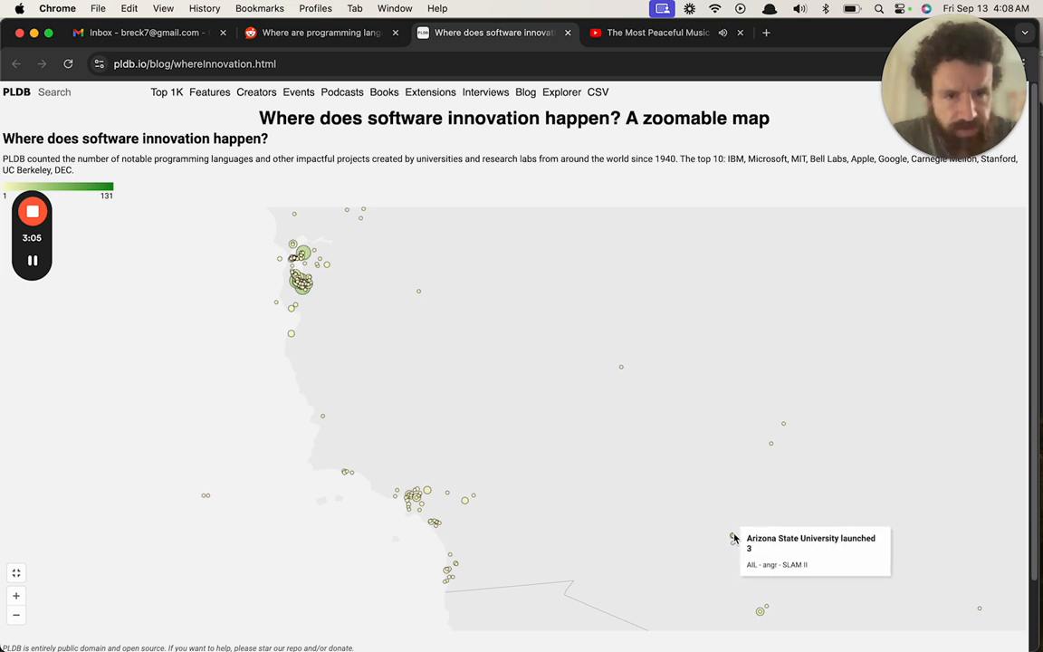
{"action": "mouse_move", "coordinate": [762, 610]}
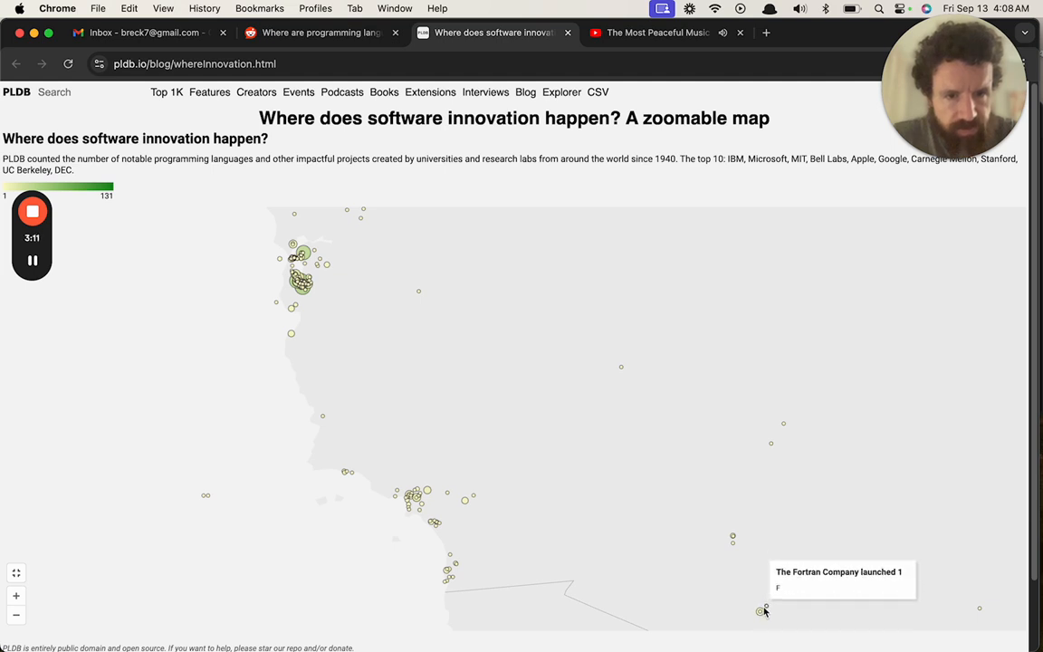
{"action": "mouse_move", "coordinate": [621, 367]}
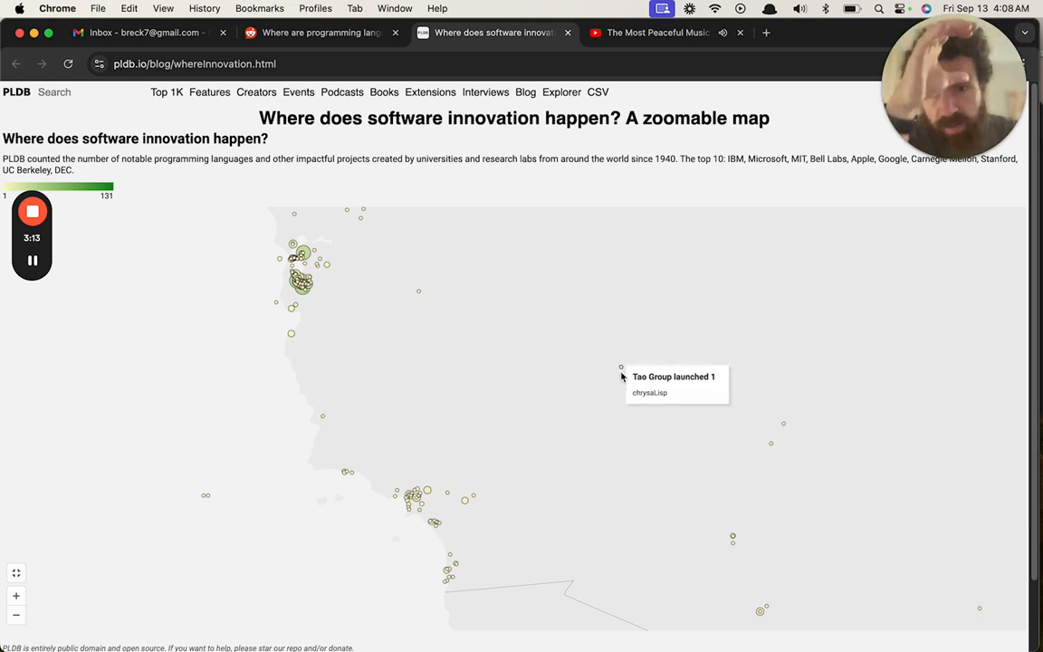
{"action": "mouse_move", "coordinate": [784, 425]}
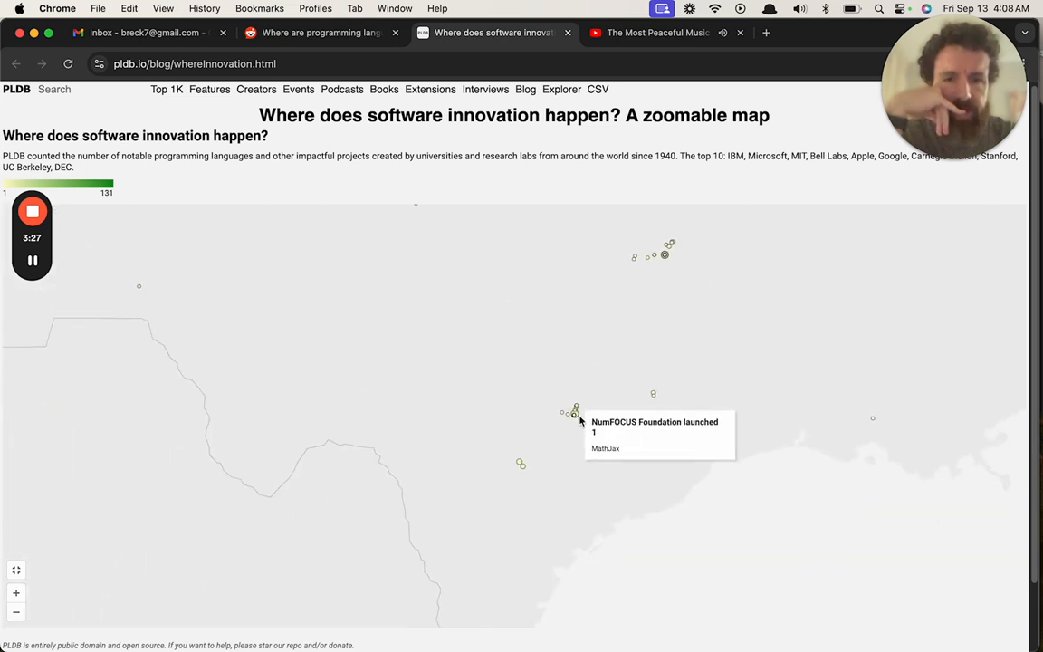
{"action": "mouse_move", "coordinate": [668, 282]}
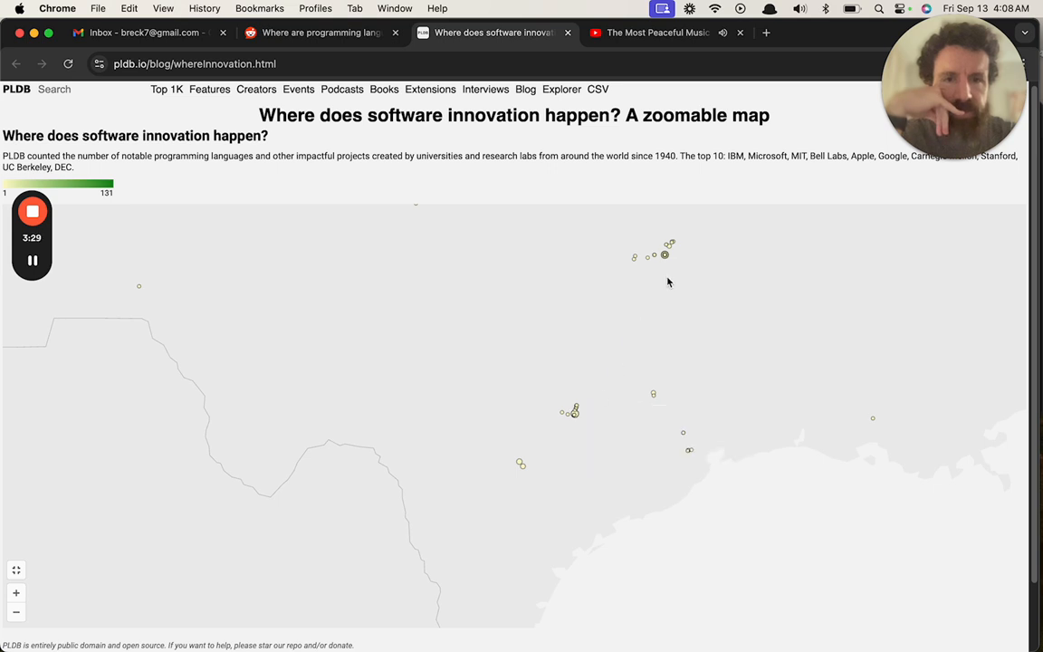
{"action": "mouse_move", "coordinate": [654, 256]}
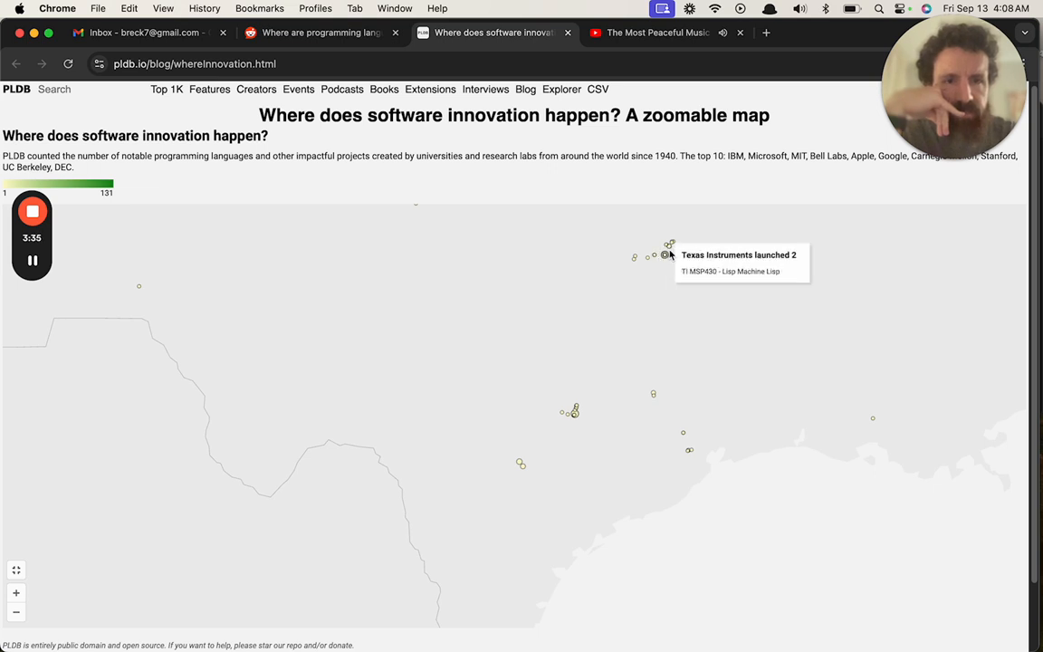
{"action": "mouse_move", "coordinate": [639, 259]}
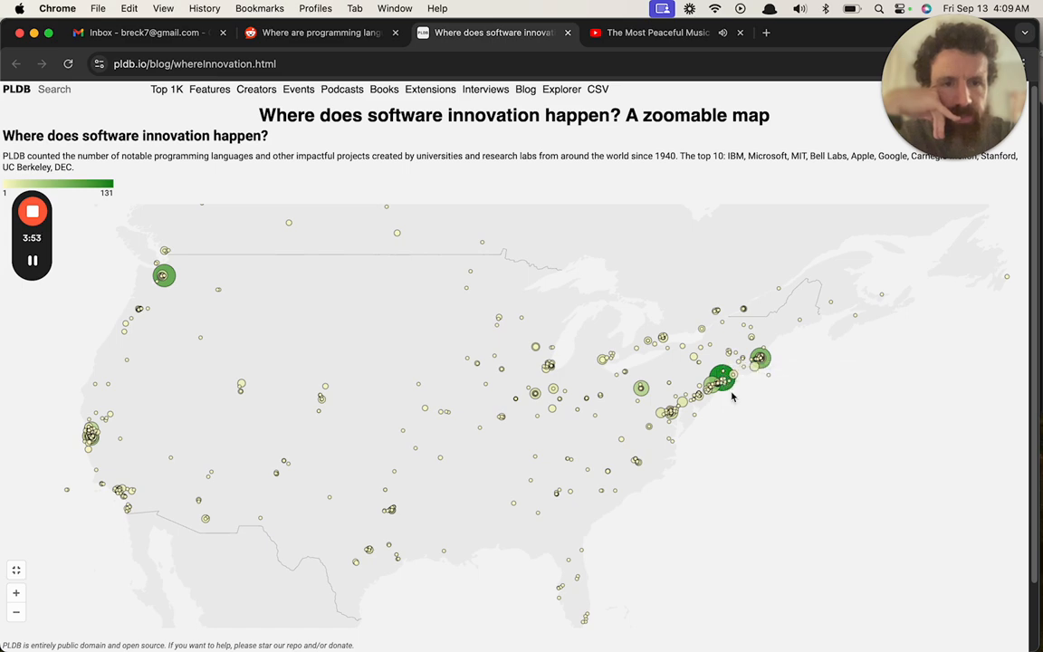
{"action": "mouse_move", "coordinate": [759, 357]}
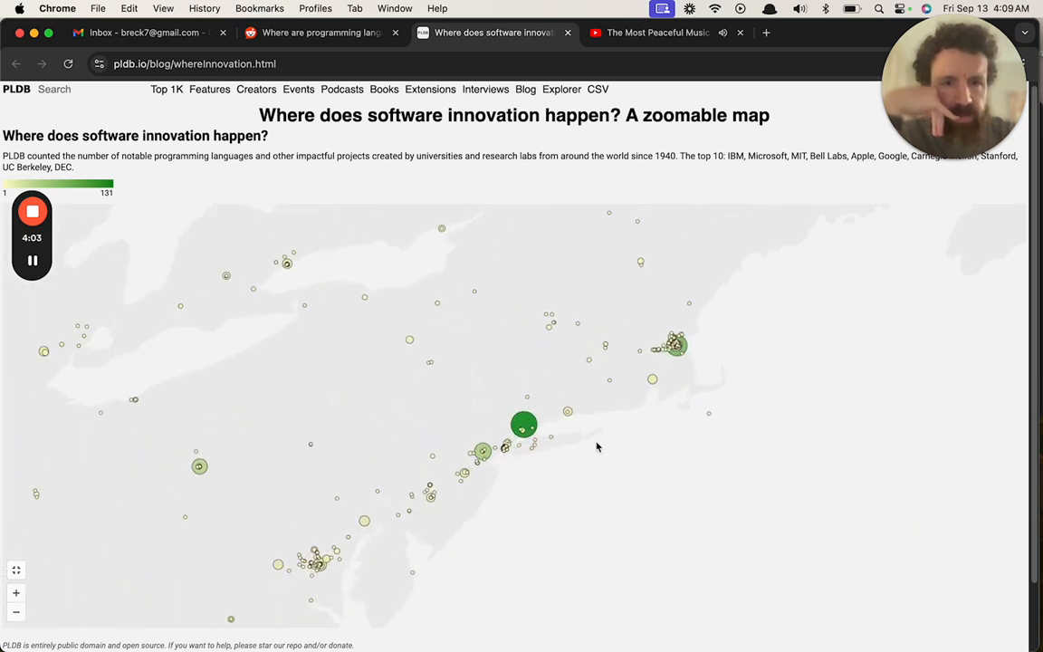
Drag the innovation map toward New England and Boston
{"action": "left_click_drag", "start_coordinate": [596, 445], "coordinate": [539, 432]}
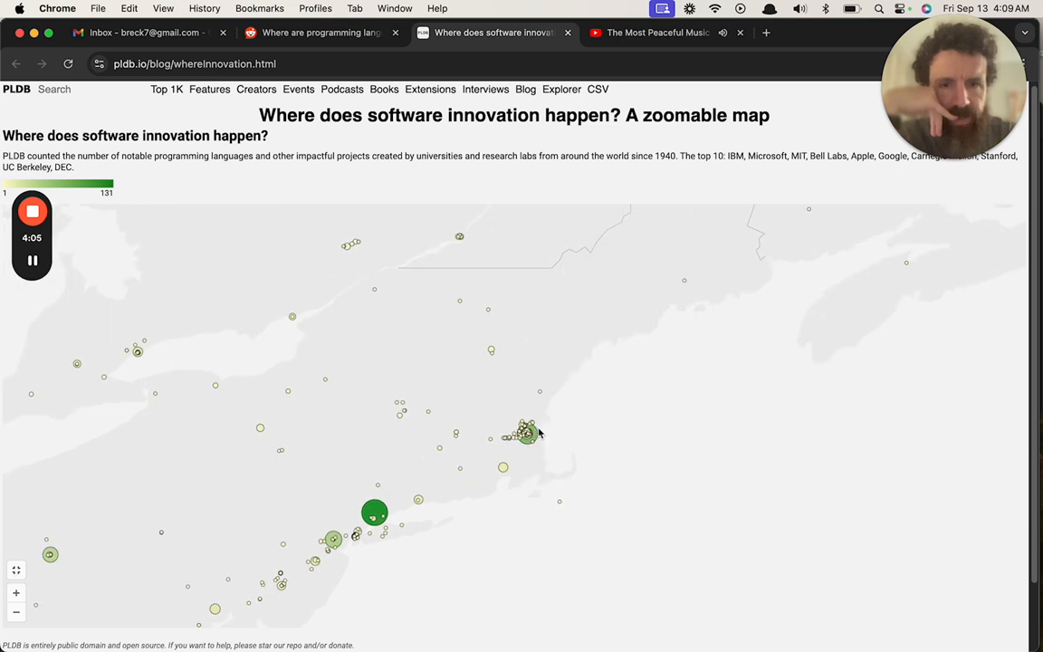
{"action": "mouse_move", "coordinate": [529, 494]}
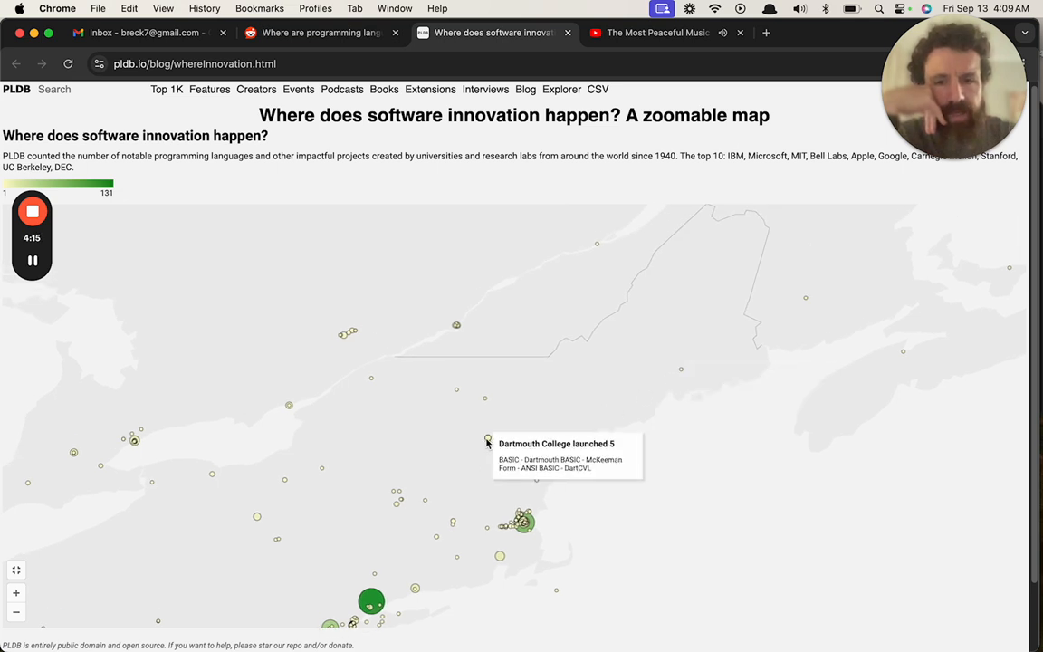
{"action": "mouse_move", "coordinate": [362, 397]}
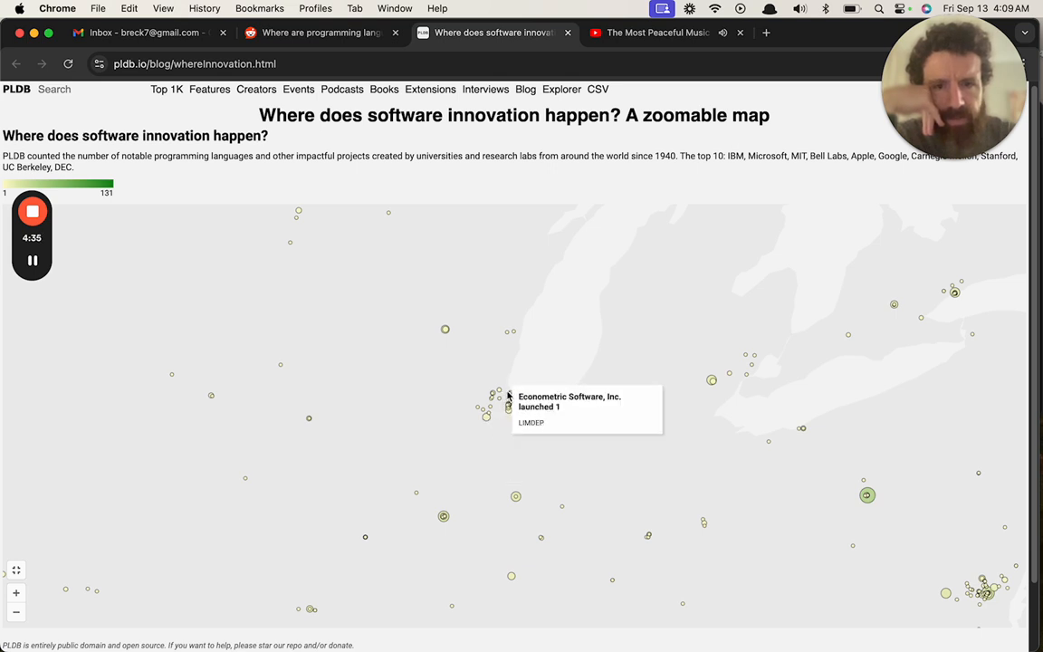
{"action": "mouse_move", "coordinate": [484, 408]}
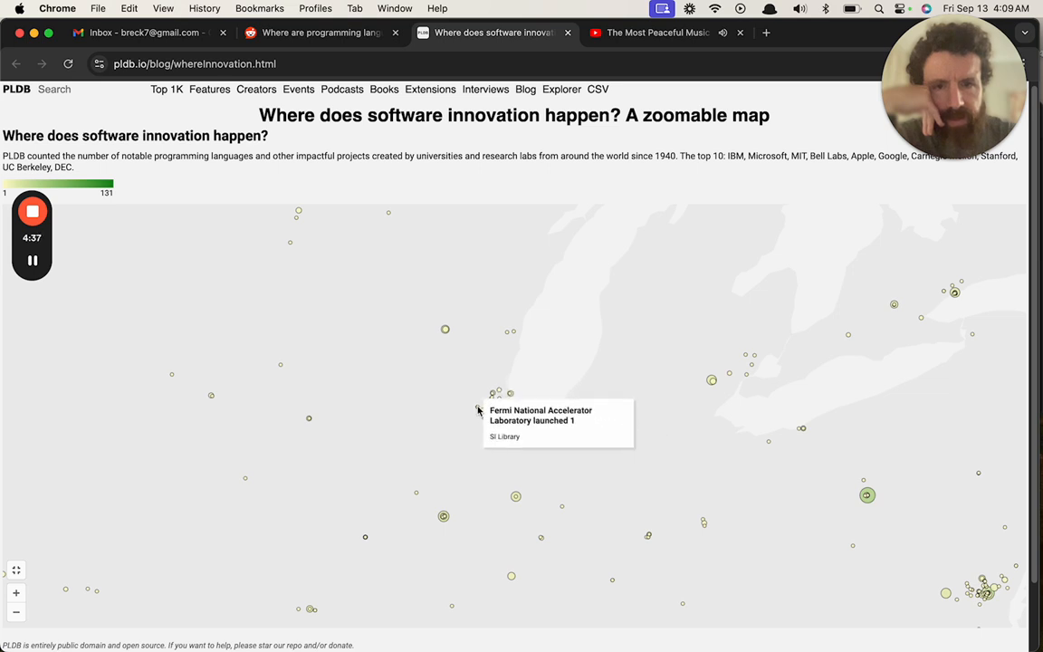
{"action": "mouse_move", "coordinate": [516, 496]}
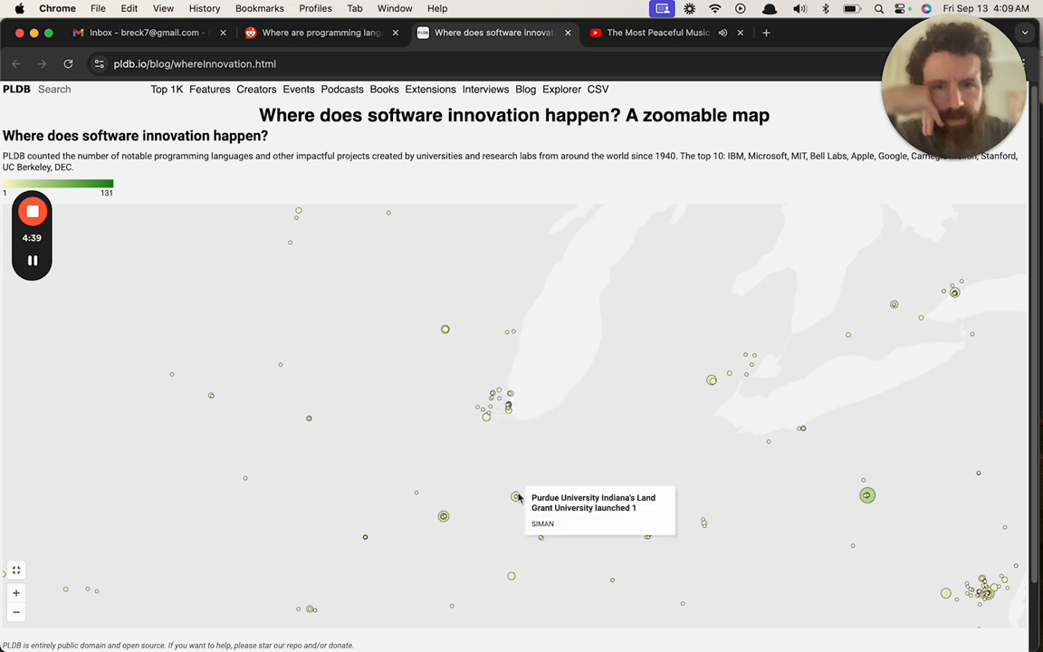
{"action": "mouse_move", "coordinate": [442, 516]}
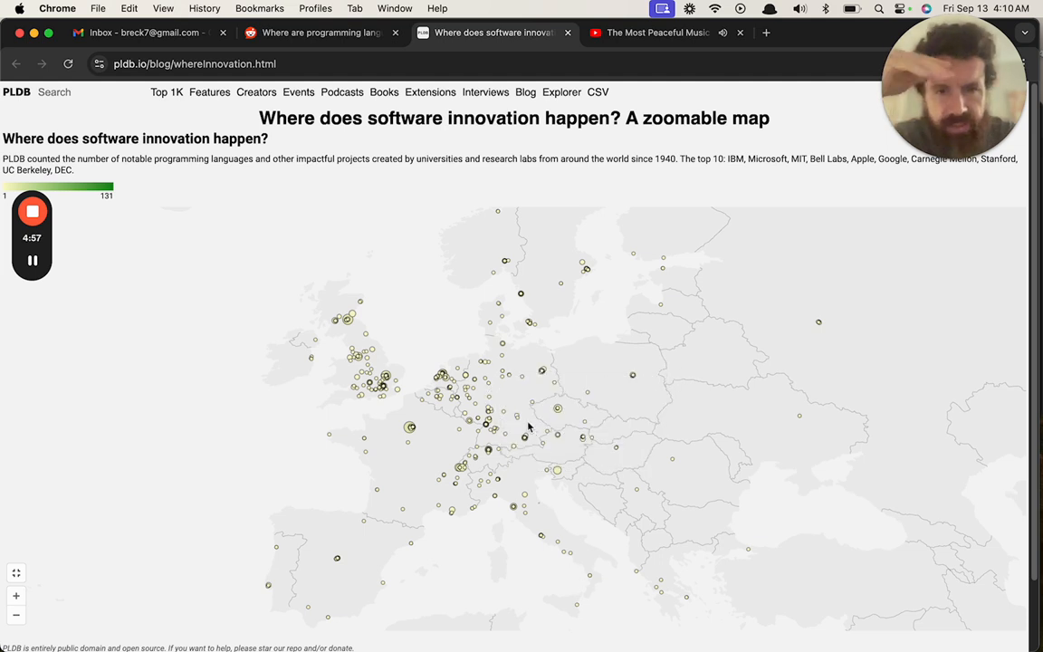
{"action": "mouse_move", "coordinate": [537, 505]}
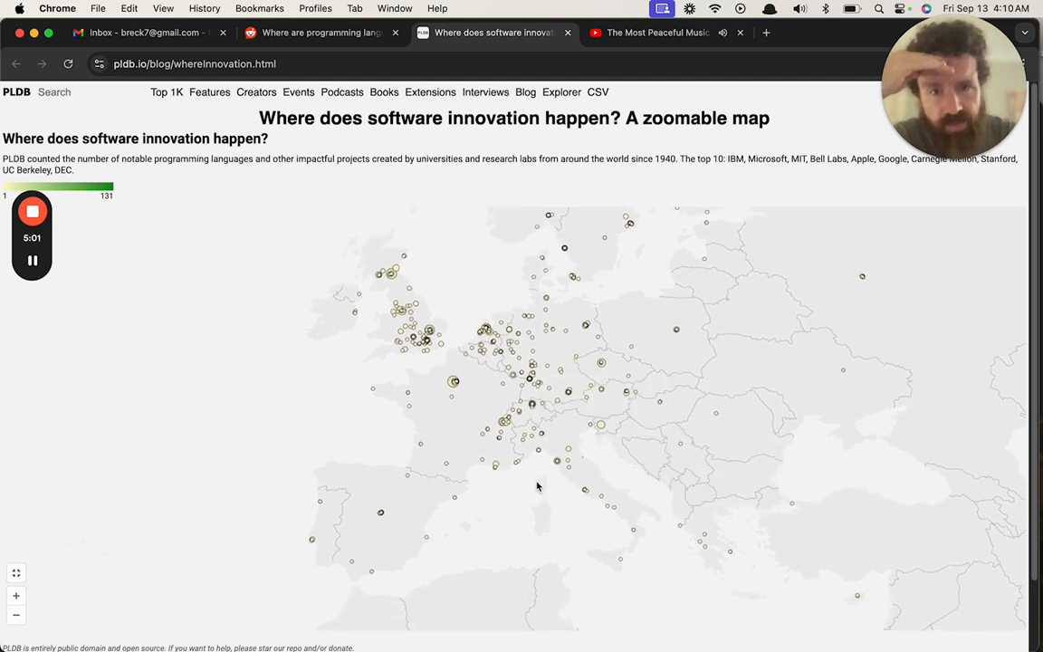
{"action": "mouse_move", "coordinate": [719, 511]}
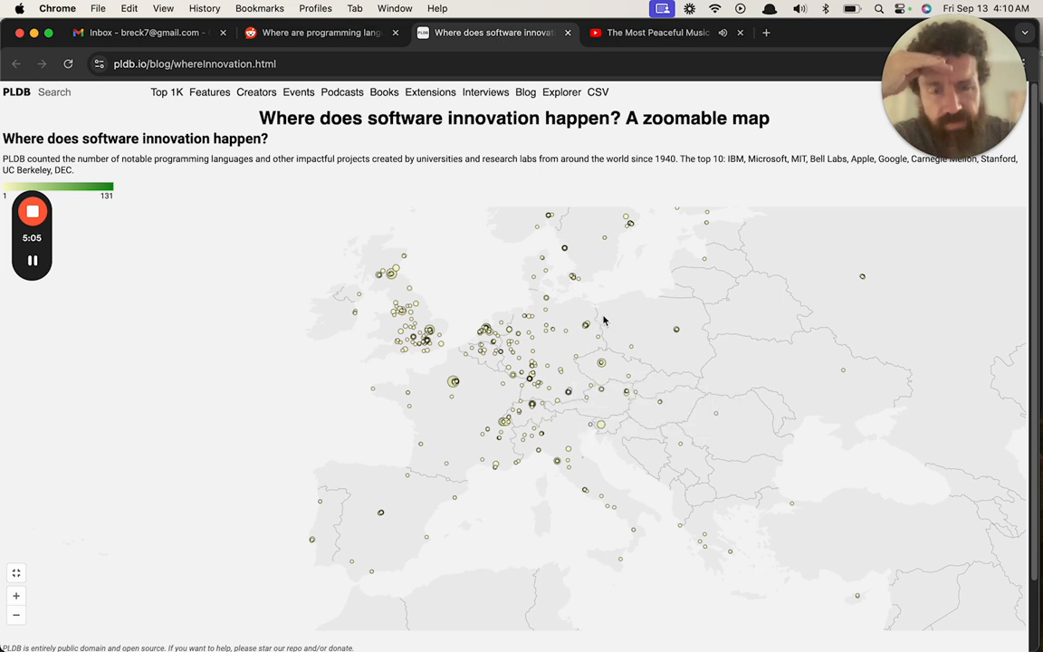
{"action": "mouse_move", "coordinate": [597, 322]}
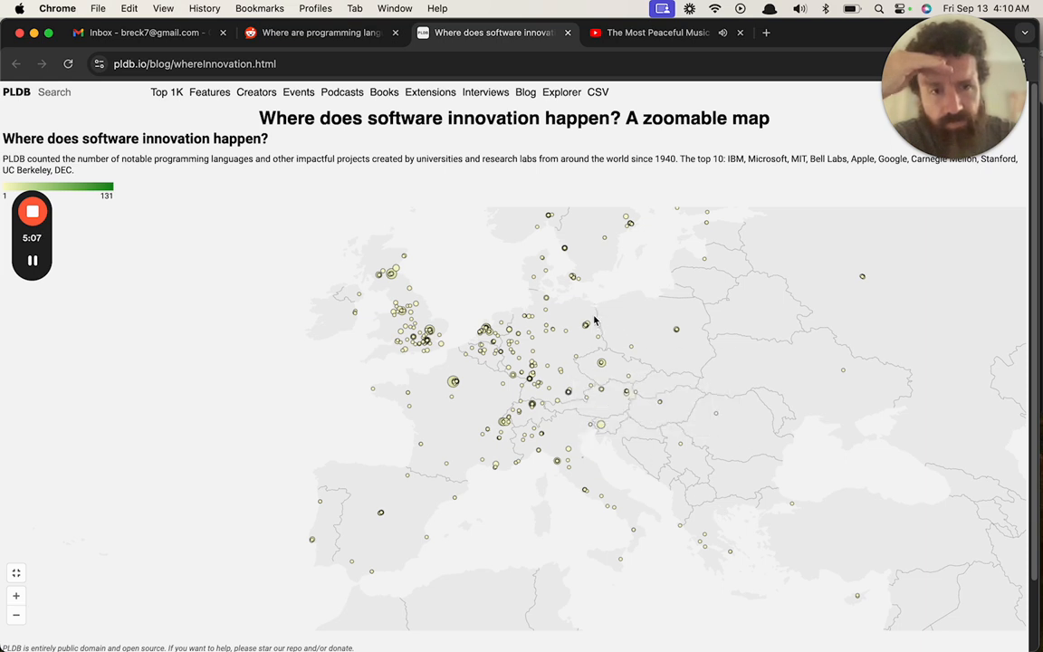
{"action": "mouse_move", "coordinate": [867, 291]}
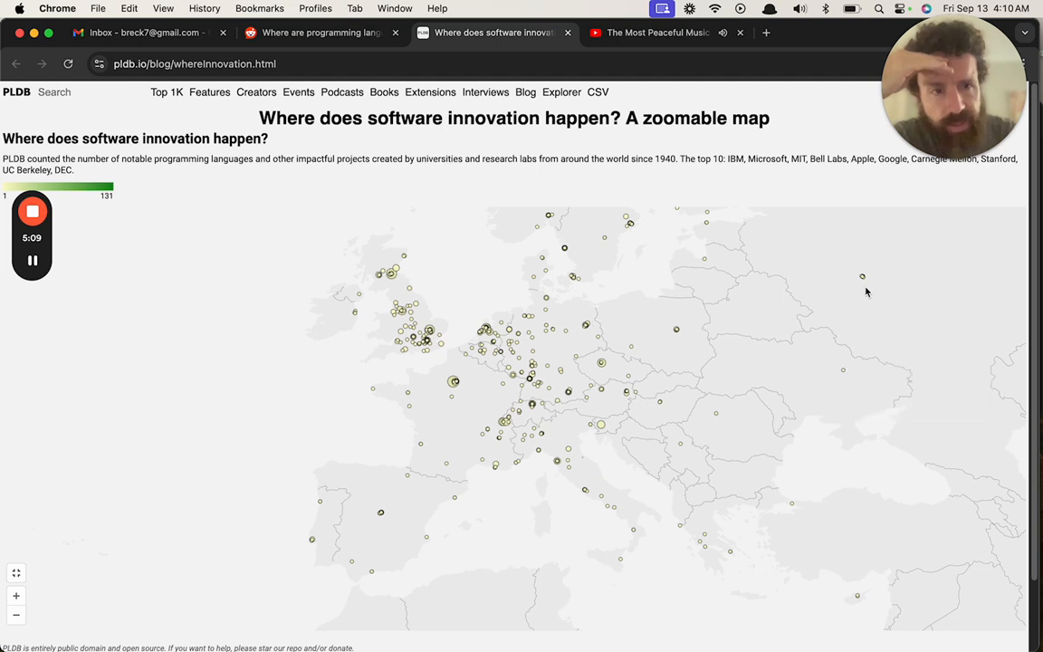
{"action": "mouse_move", "coordinate": [678, 330]}
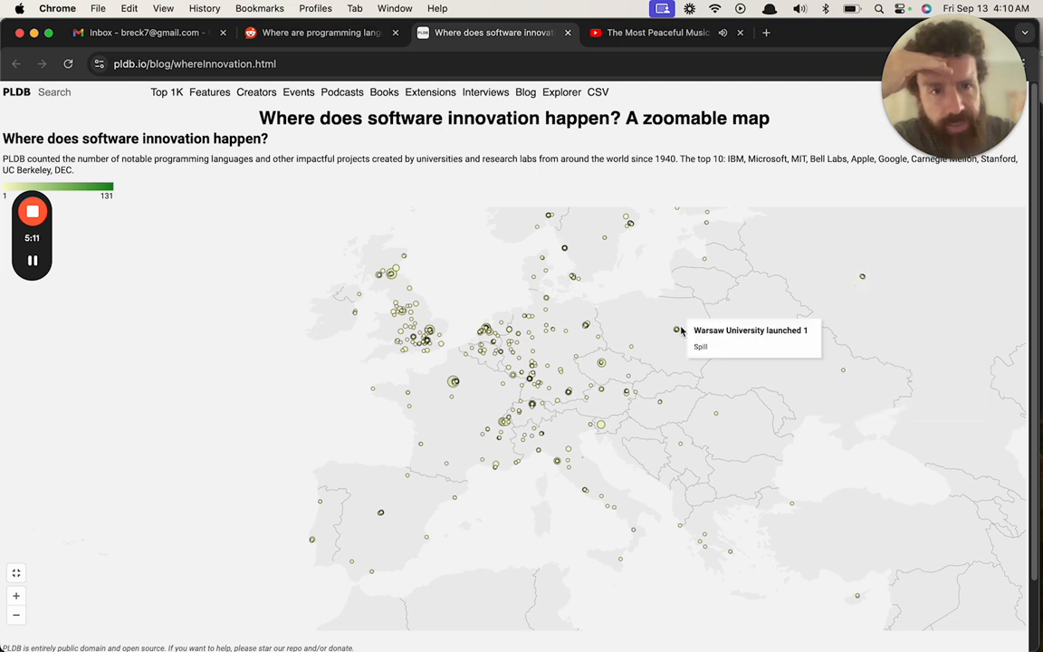
{"action": "mouse_move", "coordinate": [613, 508]}
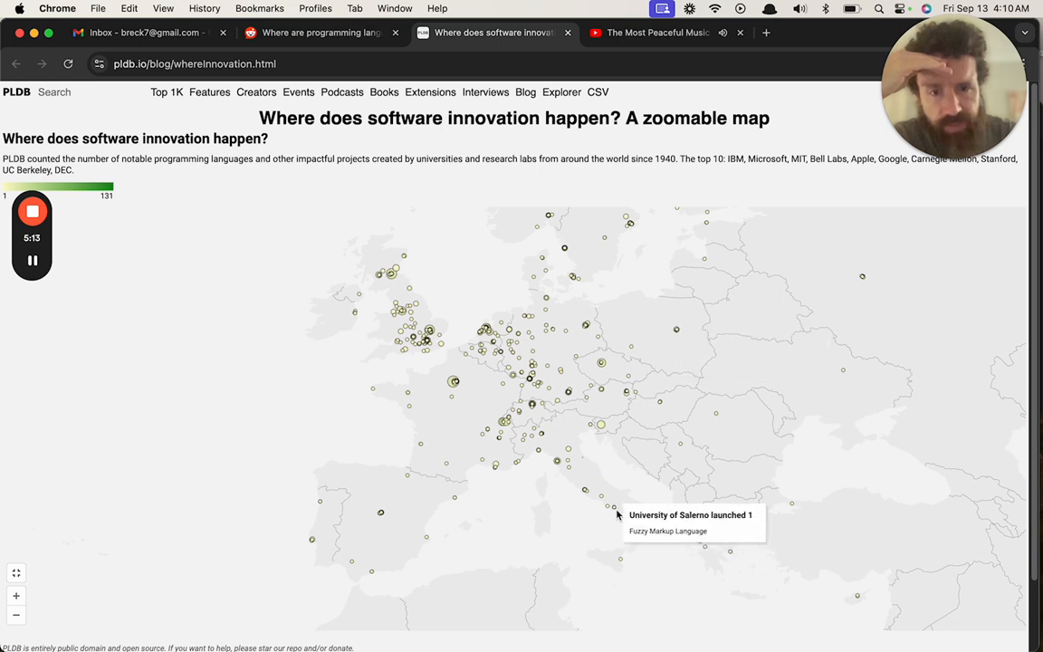
{"action": "mouse_move", "coordinate": [564, 480]}
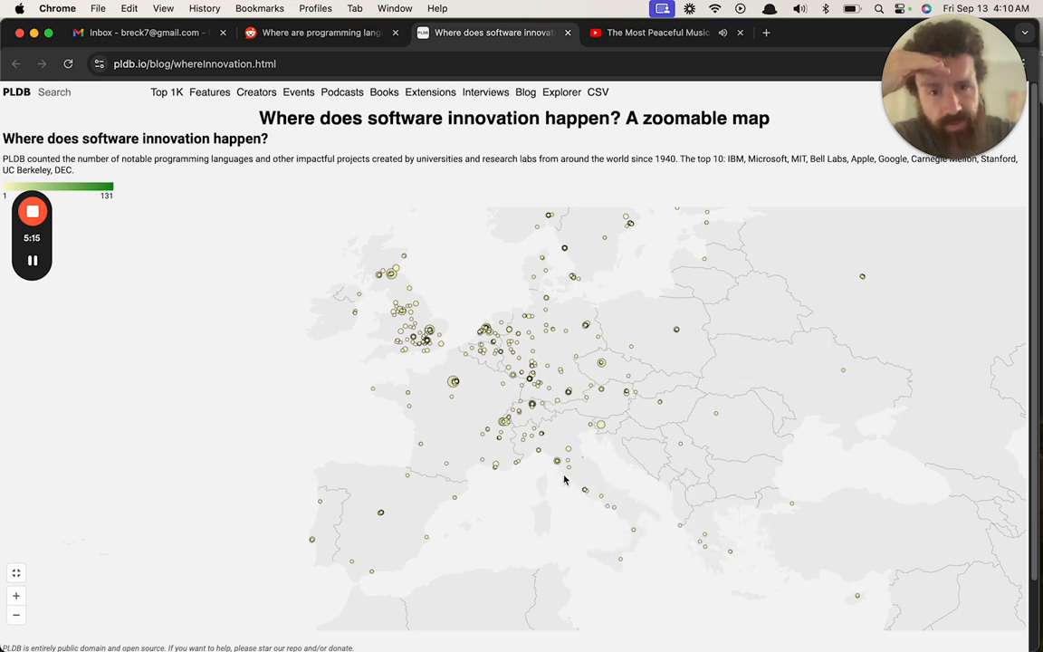
{"action": "mouse_move", "coordinate": [371, 503]}
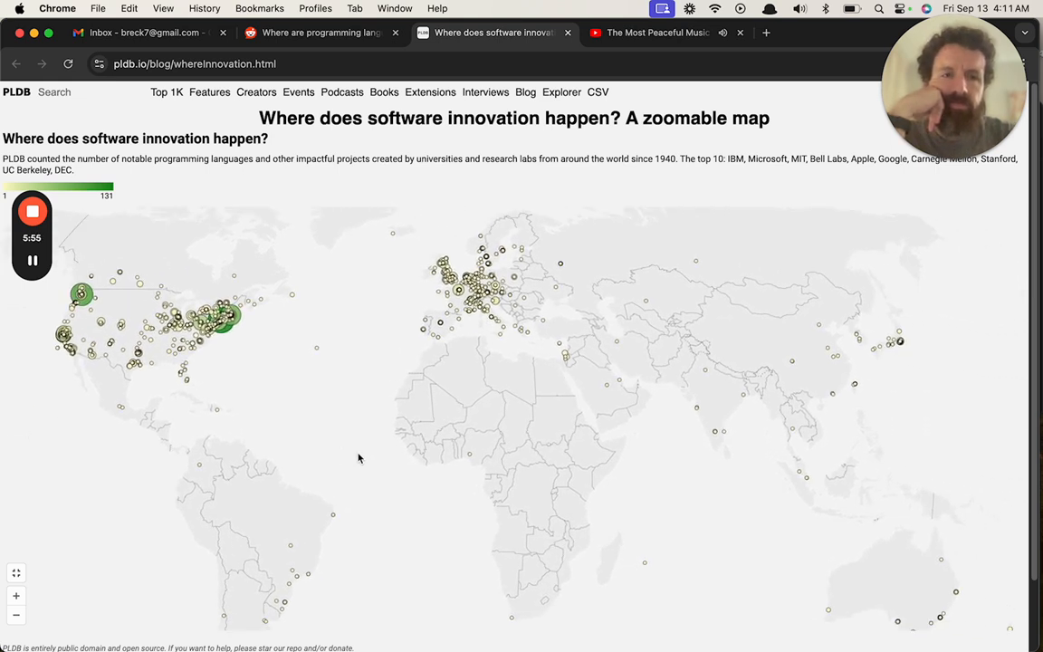
Open the Labs link from the map page footer and scroll through the labs ranking
{"action": "scroll", "scroll_direction": "down", "scroll_amount": 3}
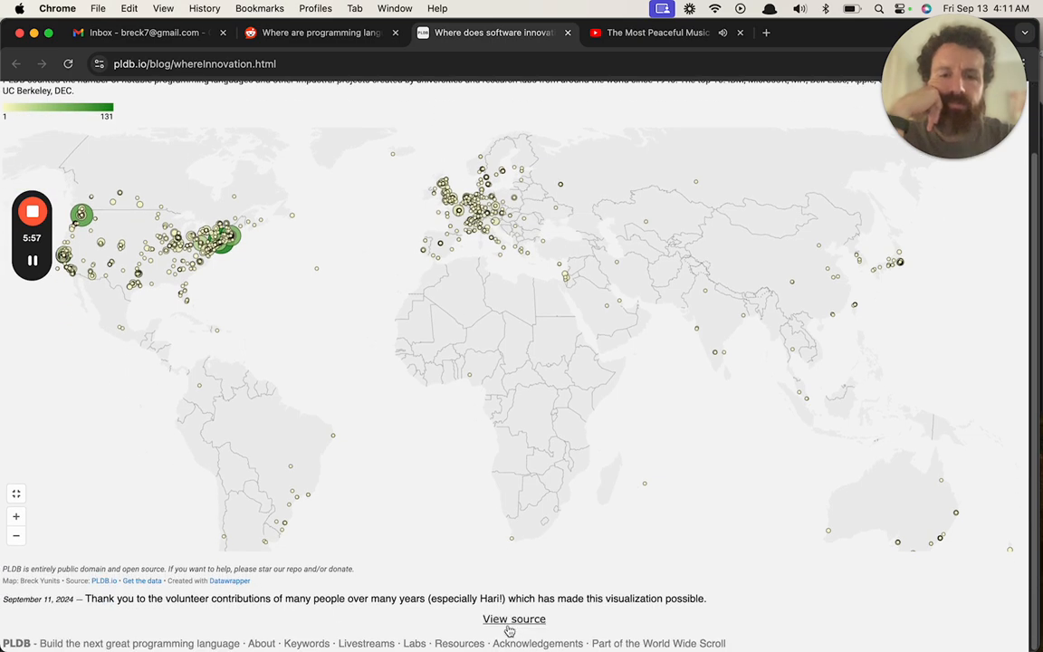
{"action": "left_click", "coordinate": [513, 618]}
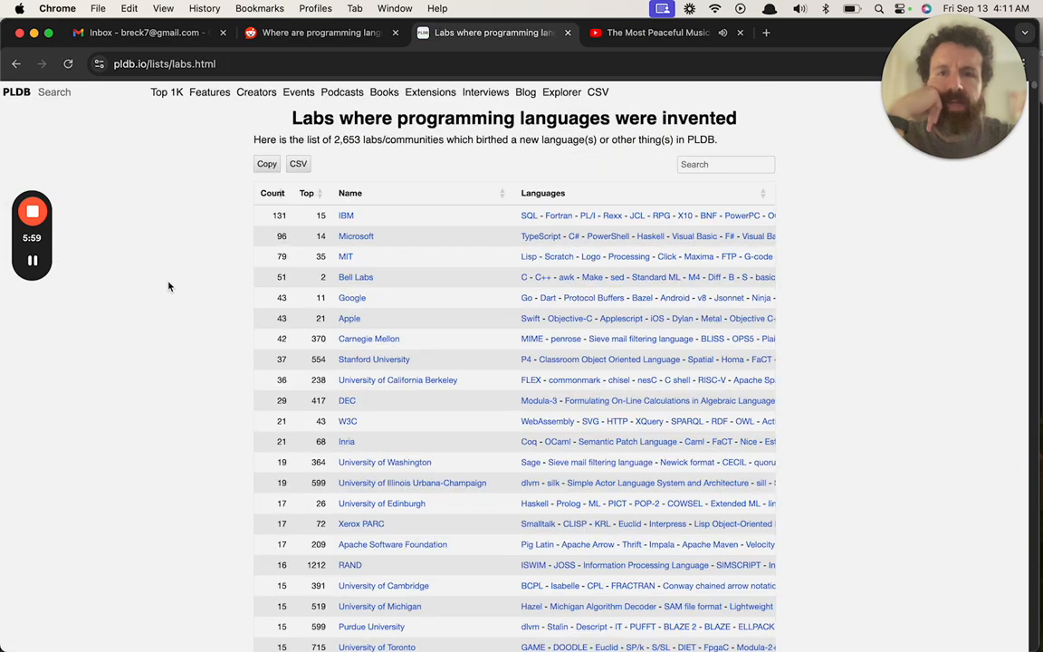
{"action": "scroll", "scroll_direction": "down", "scroll_amount": 3}
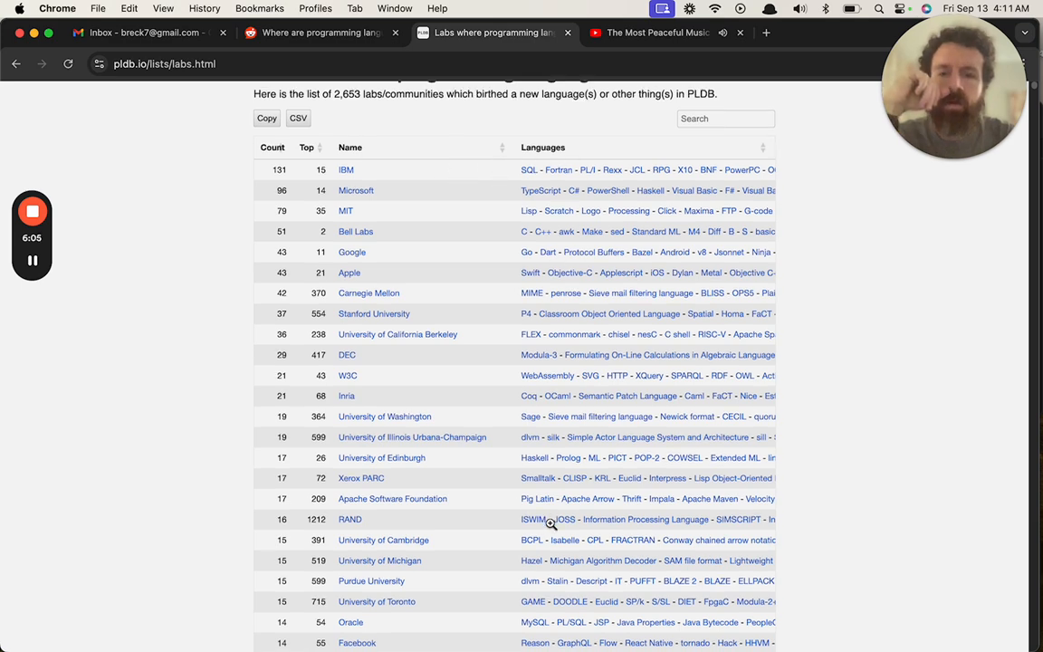
{"action": "scroll", "scroll_direction": "down", "scroll_amount": 3}
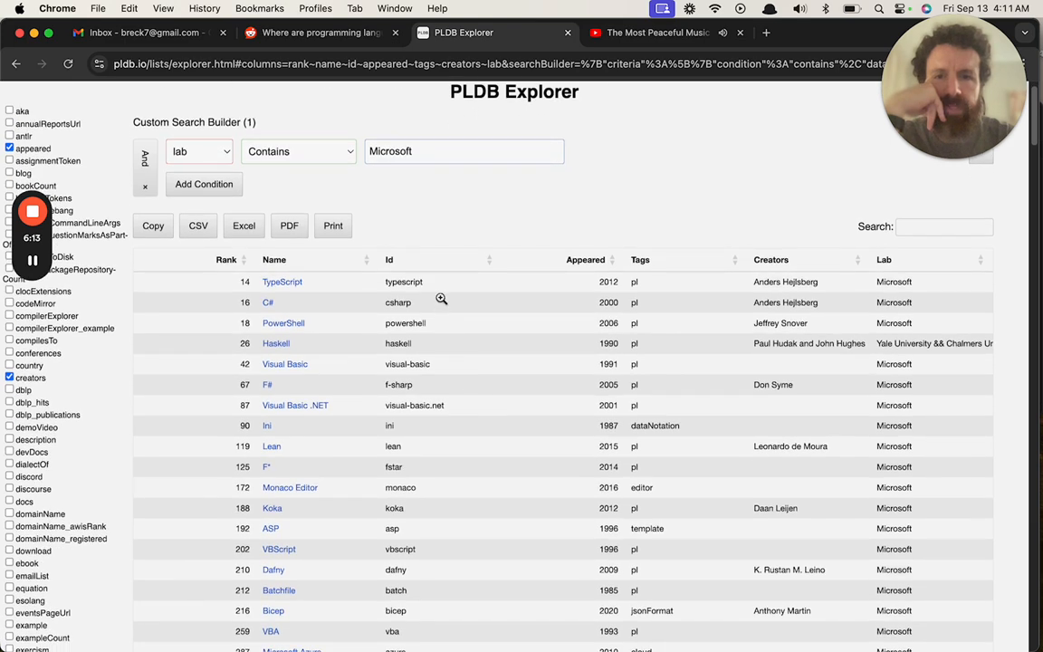
{"action": "scroll", "scroll_direction": "down", "scroll_amount": 3}
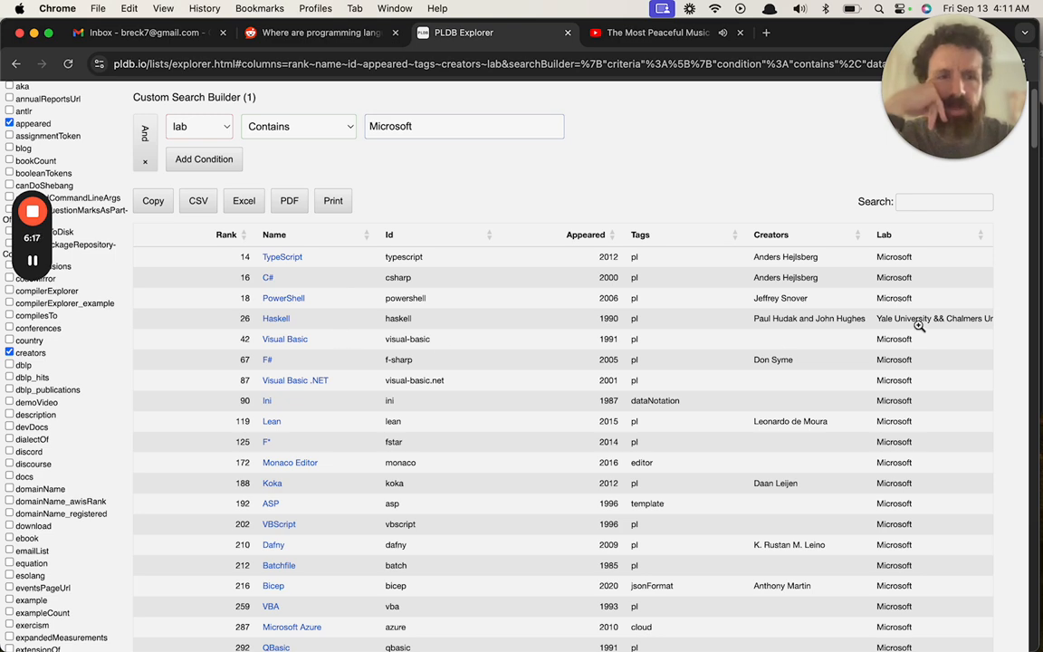
{"action": "scroll", "scroll_direction": "down", "scroll_amount": 3}
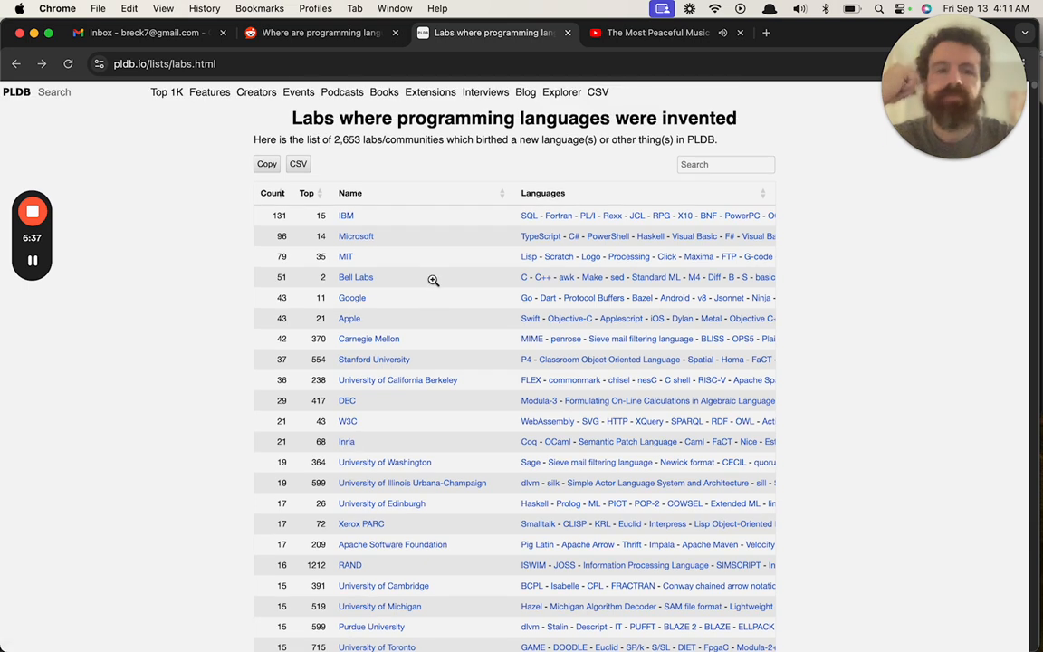
{"action": "mouse_move", "coordinate": [369, 79]}
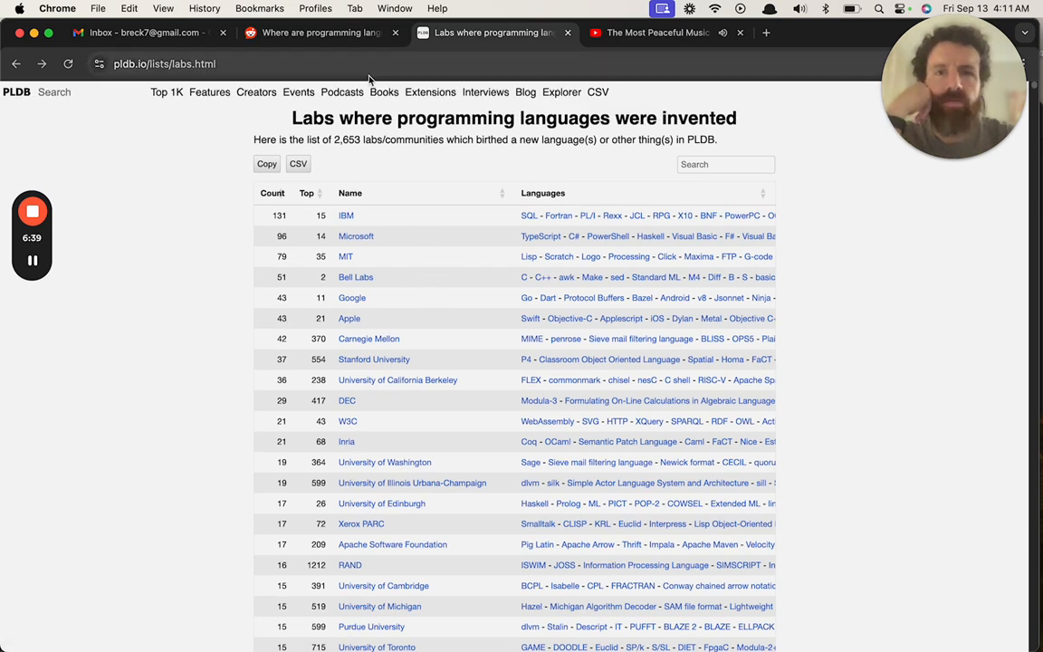
On the Reddit map post, comment that some of the dots are incorrectly put in the ocean
{"action": "left_click", "coordinate": [317, 33]}
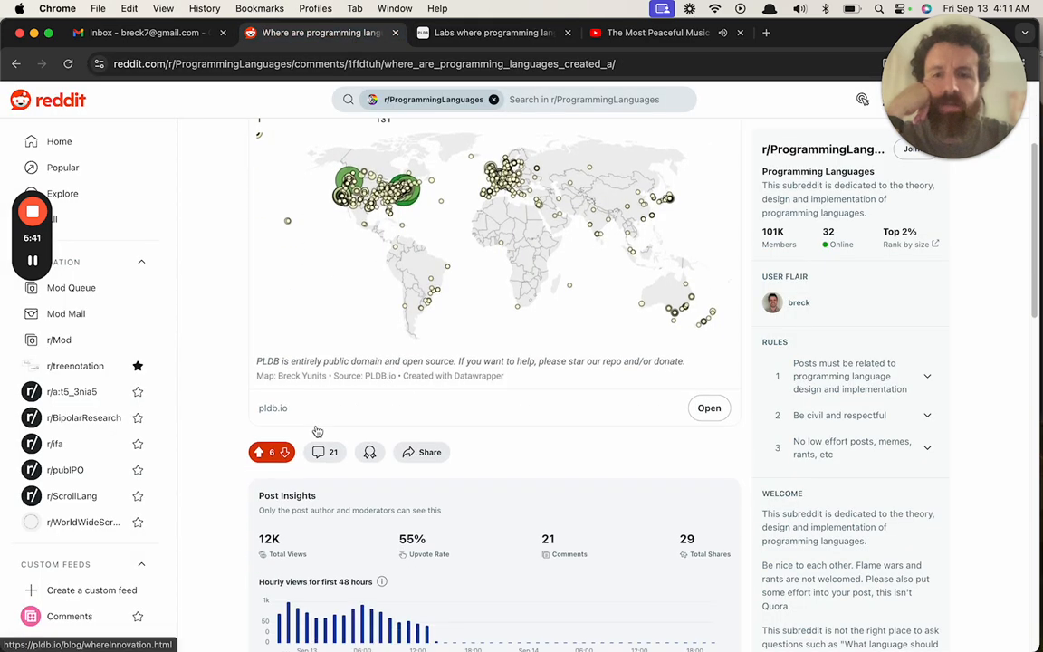
{"action": "scroll", "scroll_direction": "down", "scroll_amount": 3}
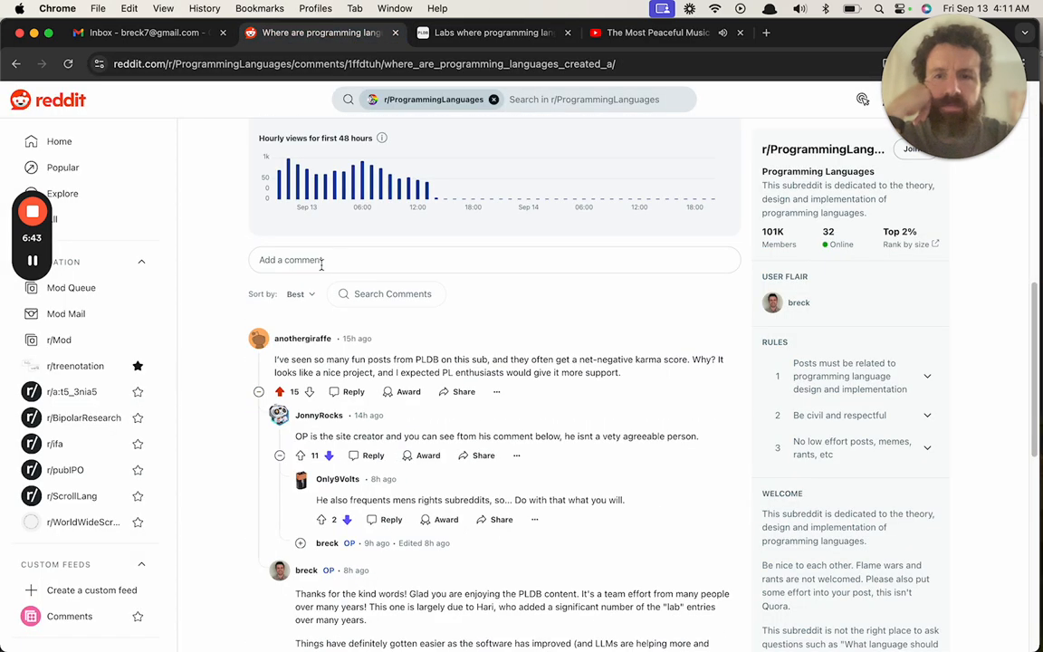
{"action": "type", "text": "Intre"}
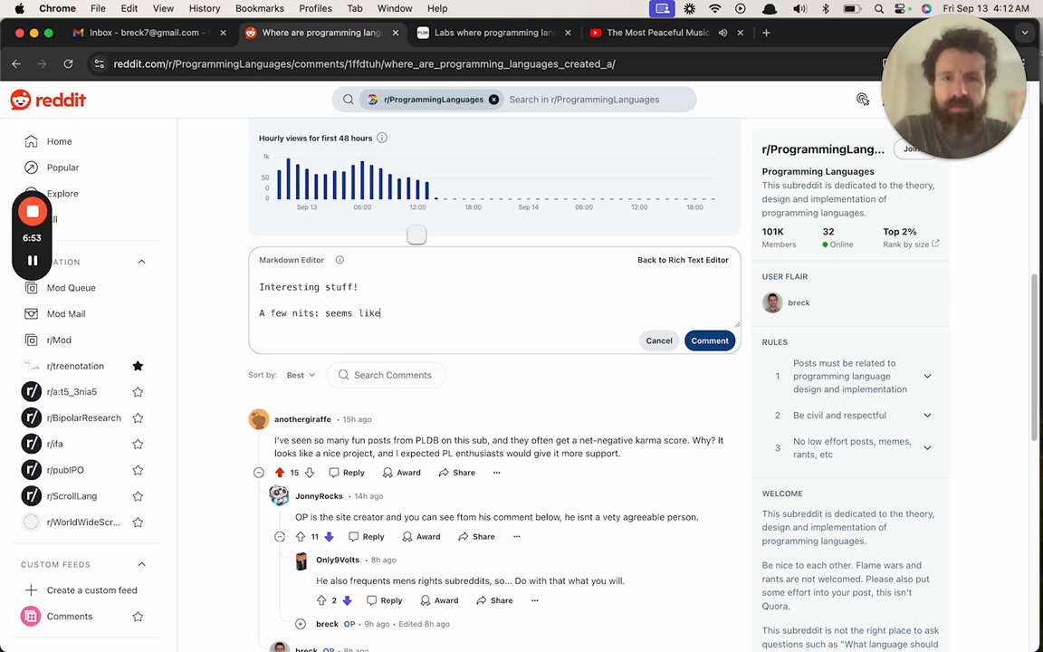
{"action": "type", "text": "some of the"}
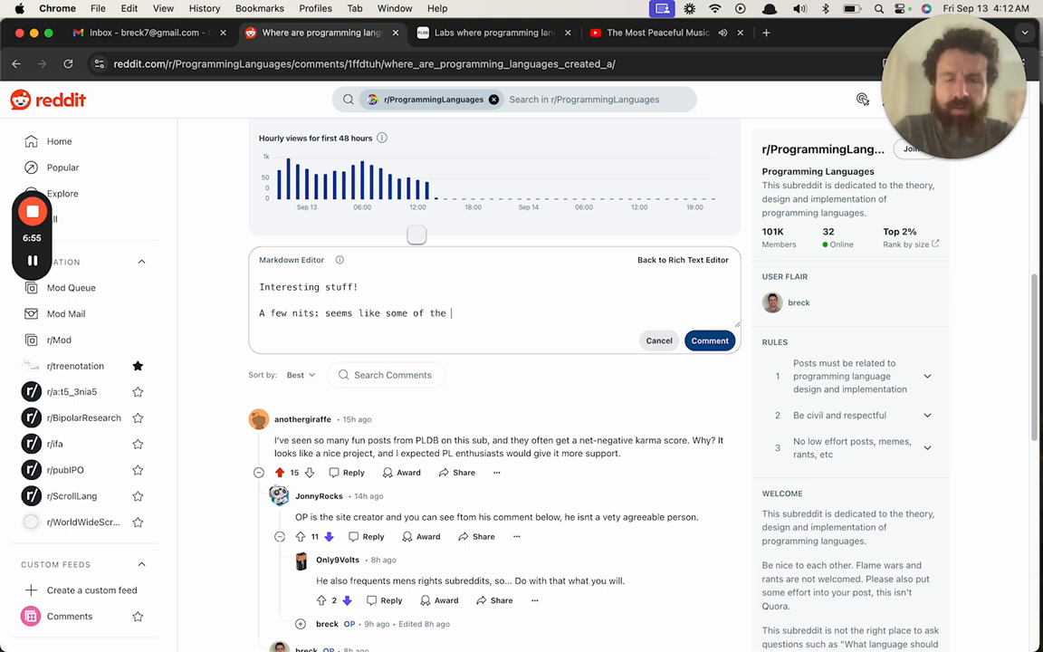
{"action": "type", "text": "do"}
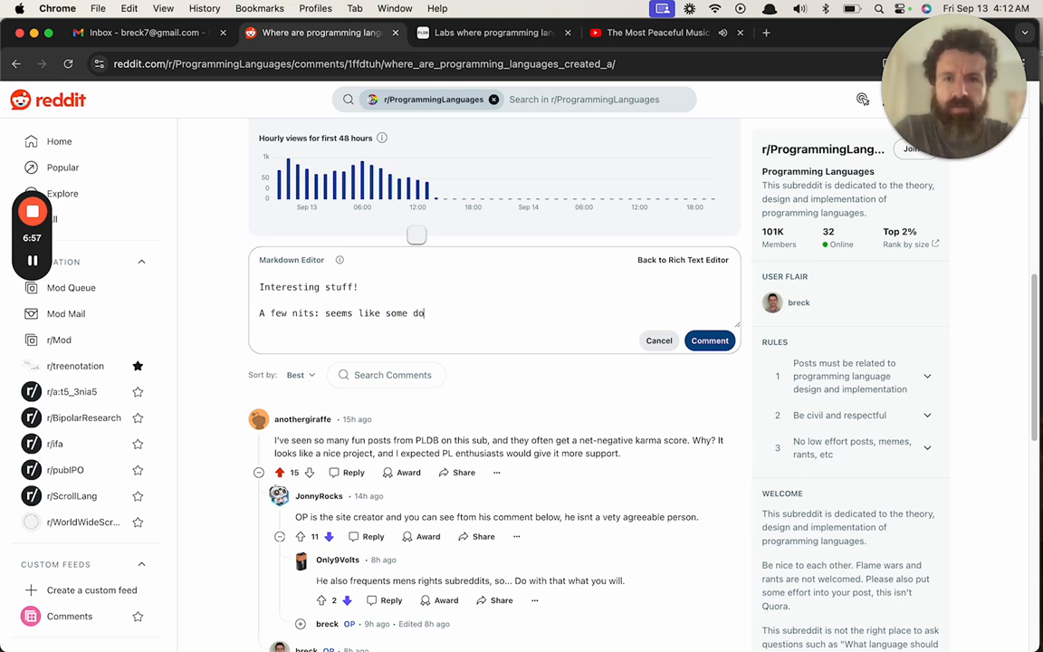
{"action": "type", "text": "ts are incorrectly"}
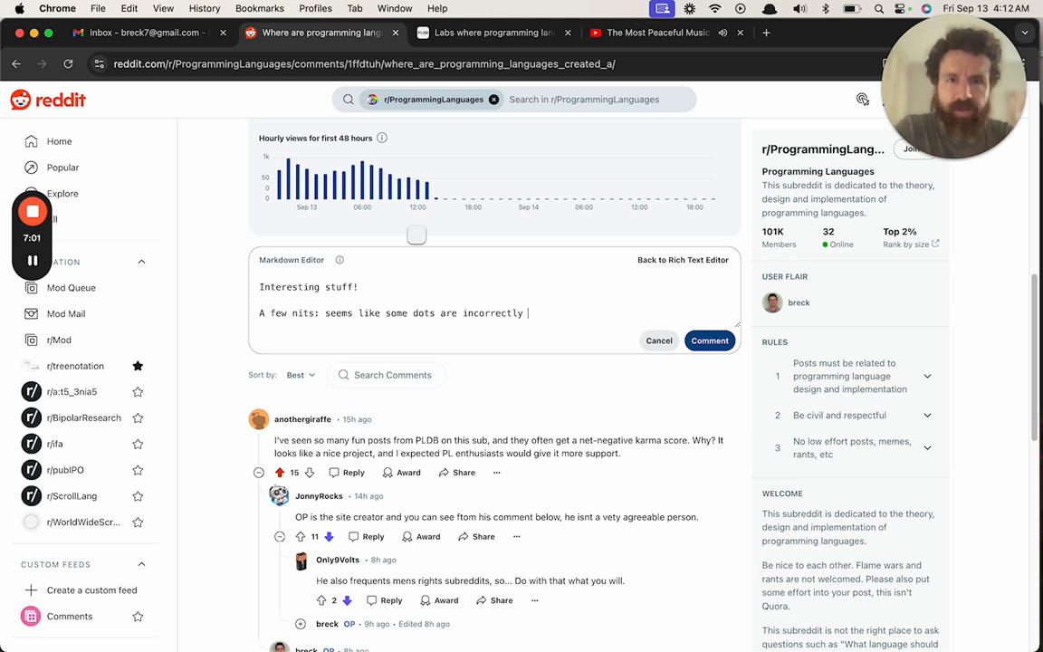
{"action": "type", "text": "put in the ocean."}
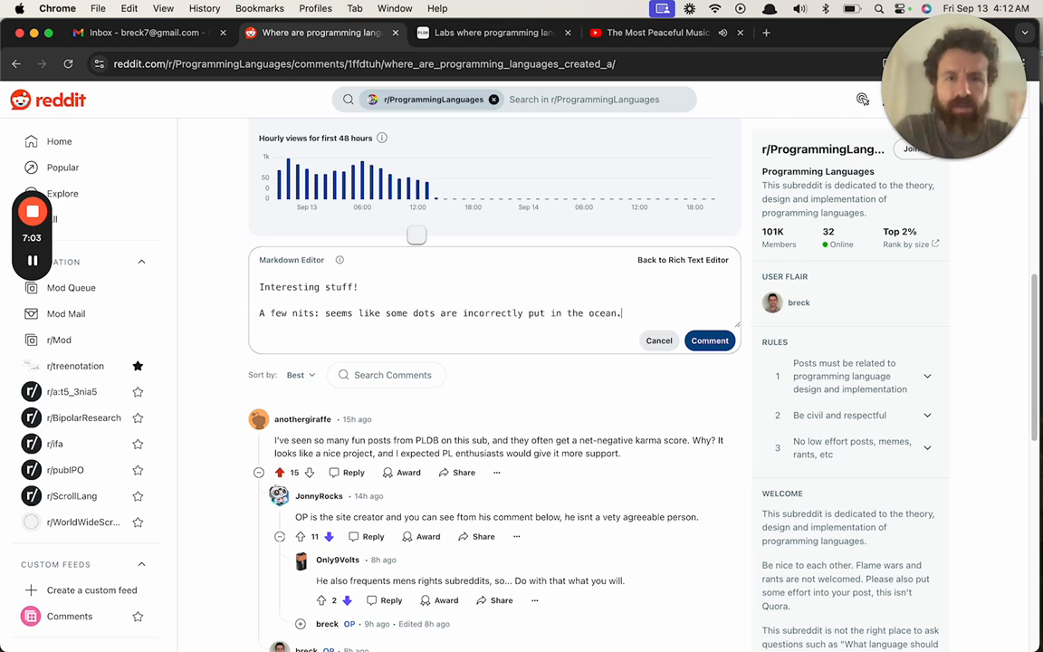